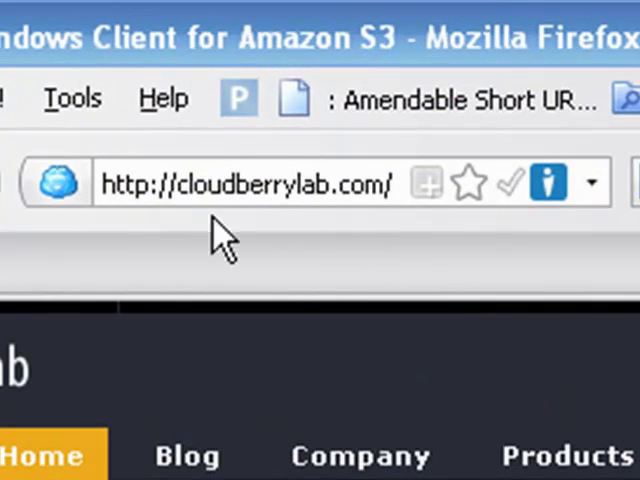
mouse_move(370, 244)
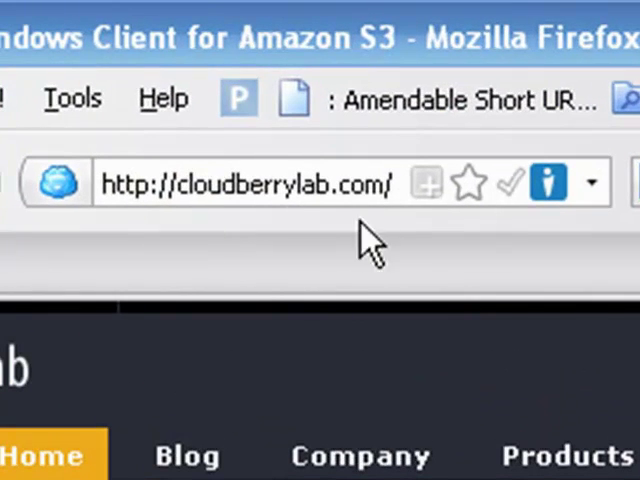
mouse_move(196, 260)
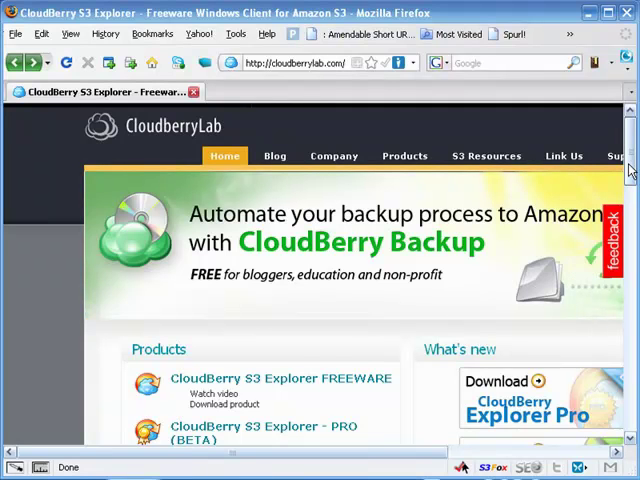
Scroll the cloudberrylab.com homepage down to the Products list with CloudBerry S3 Explorer FREEWARE.
scroll("down", 3)
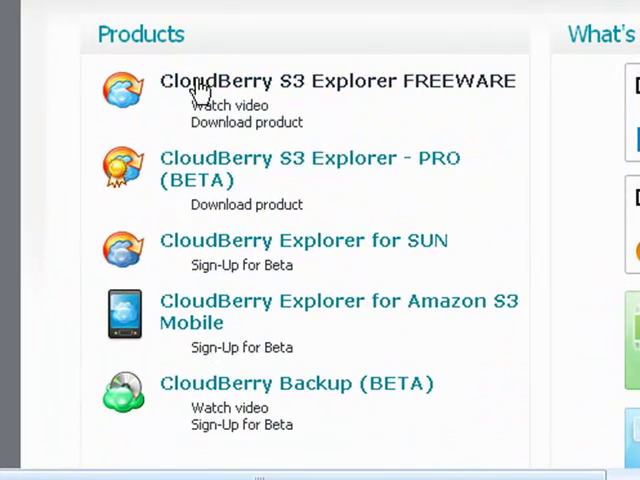
mouse_move(452, 92)
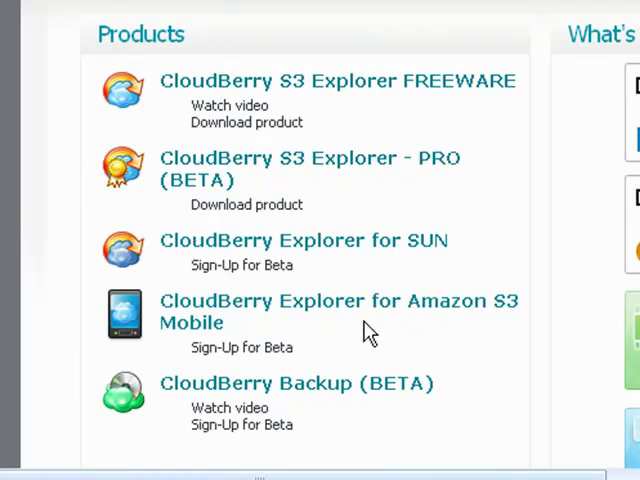
mouse_move(392, 236)
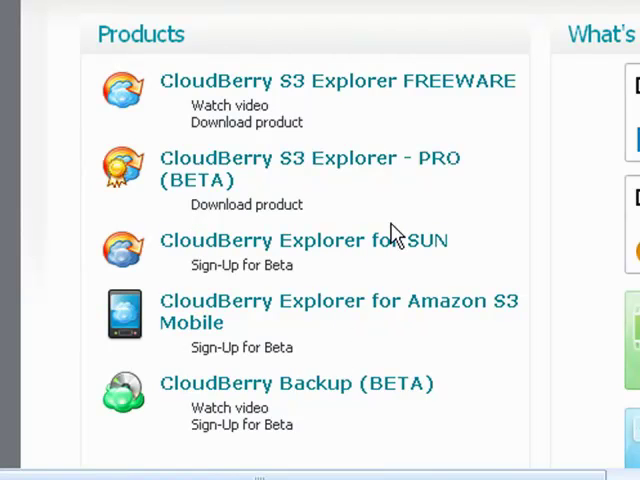
mouse_move(476, 218)
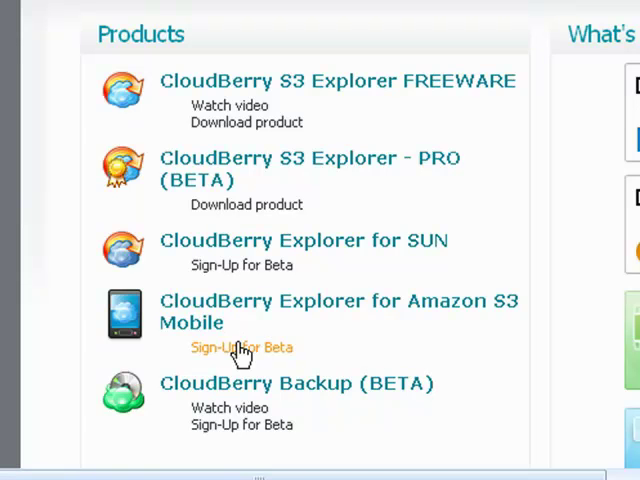
mouse_move(352, 172)
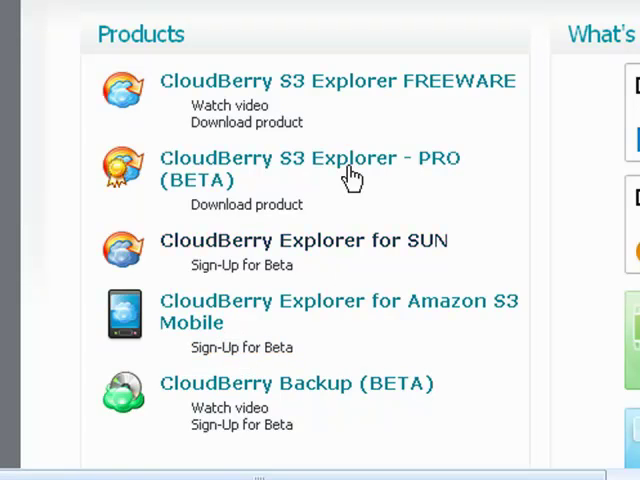
mouse_move(220, 112)
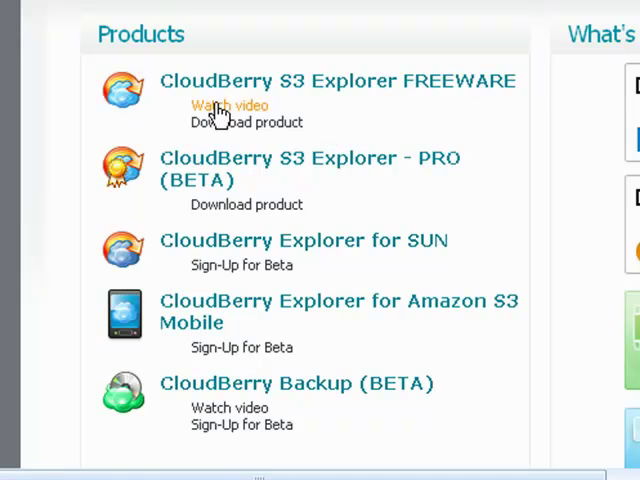
mouse_move(344, 150)
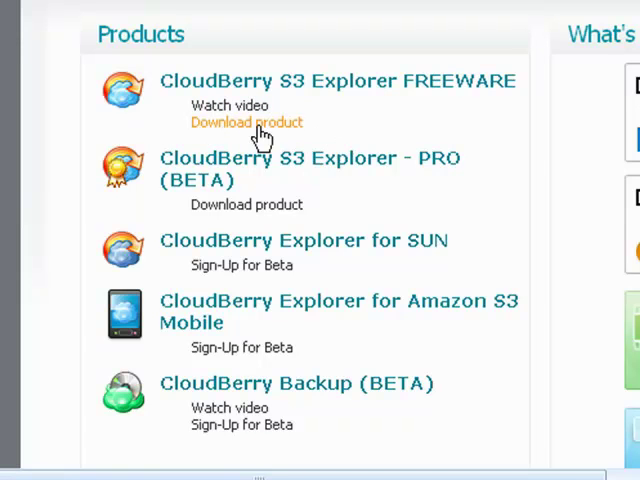
Go to the Download product page for CloudBerry S3 Explorer FREEWARE.
left_click(246, 122)
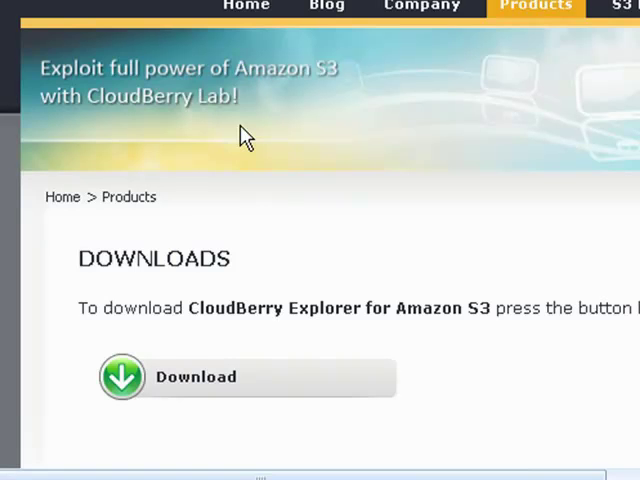
mouse_move(190, 388)
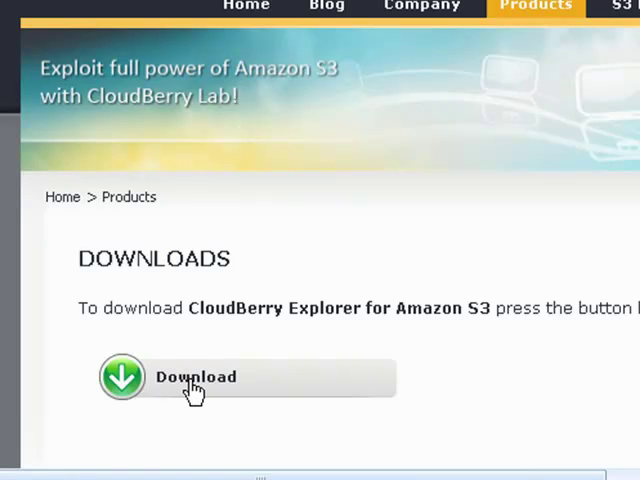
mouse_move(456, 356)
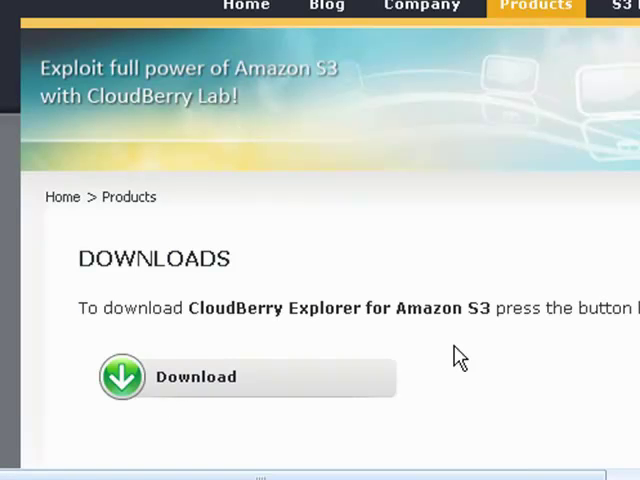
mouse_move(468, 408)
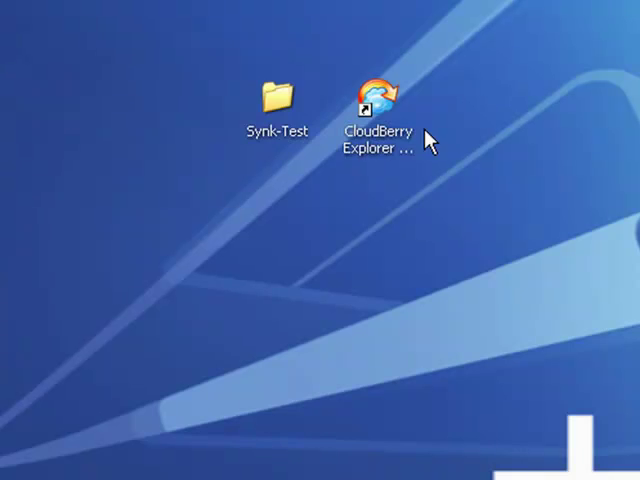
mouse_move(400, 288)
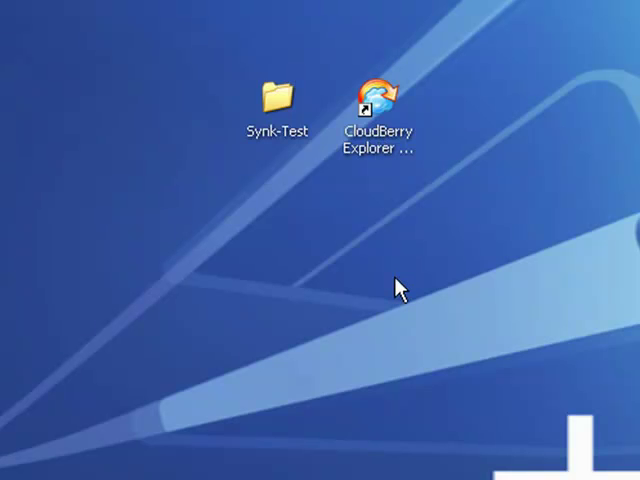
mouse_move(388, 148)
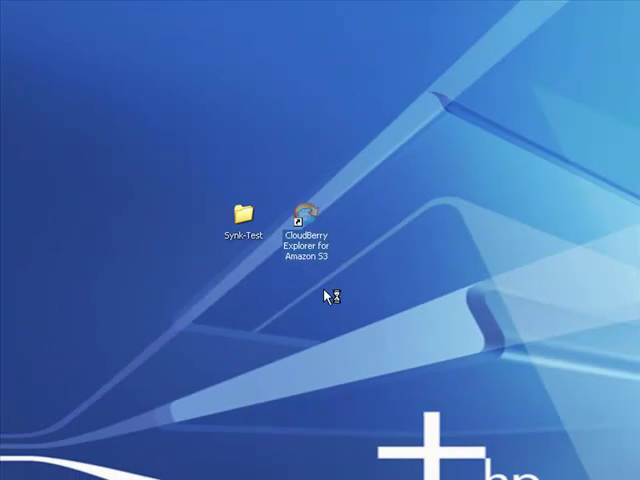
Launch CloudBerry Explorer from its desktop shortcut, showing Gardening For Profits beside My Computer.
double_click(306, 212)
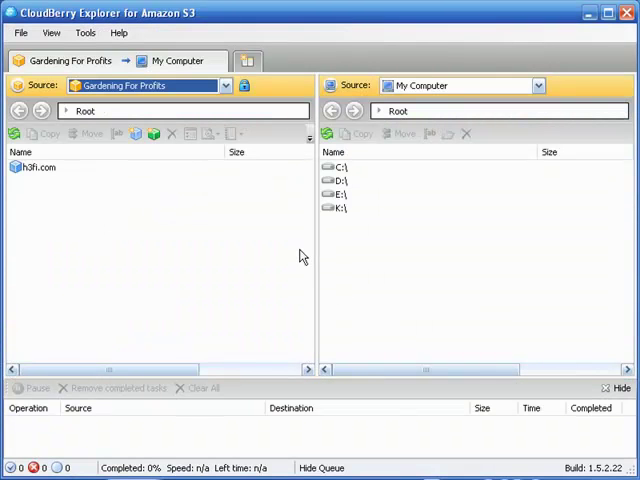
mouse_move(220, 244)
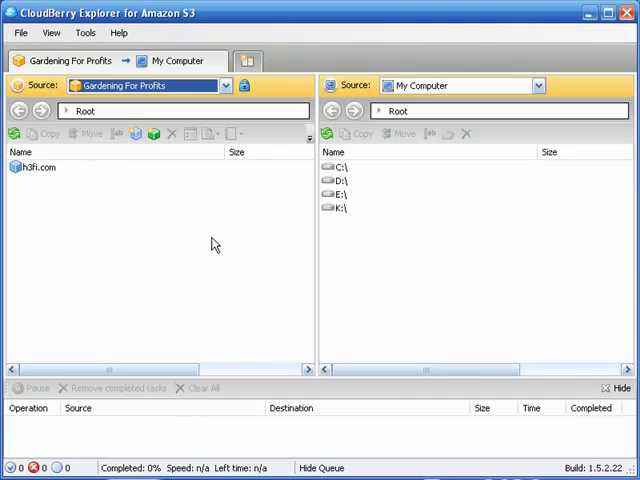
mouse_move(216, 232)
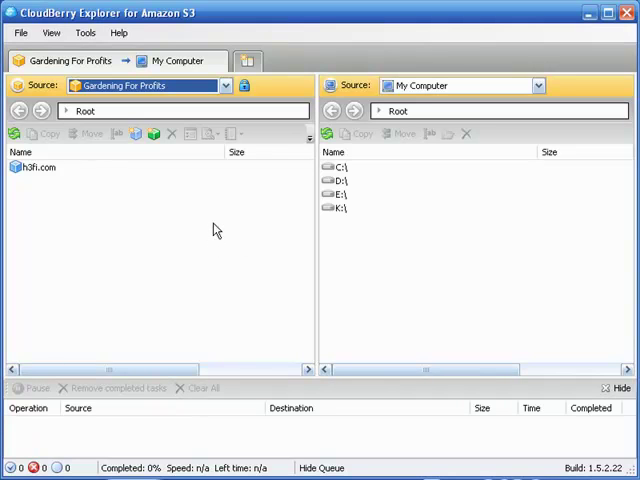
mouse_move(184, 220)
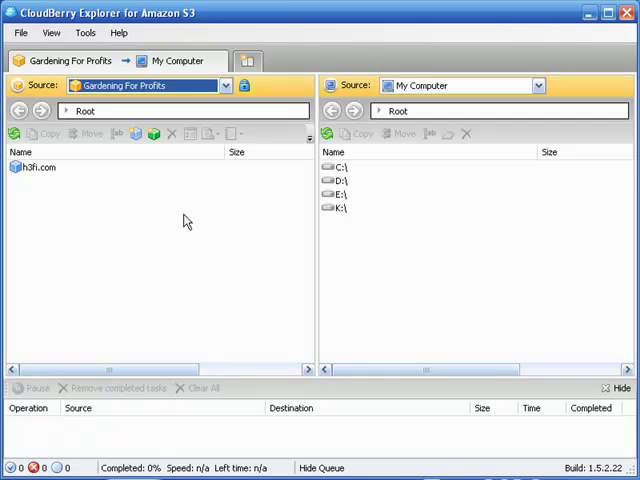
mouse_move(168, 218)
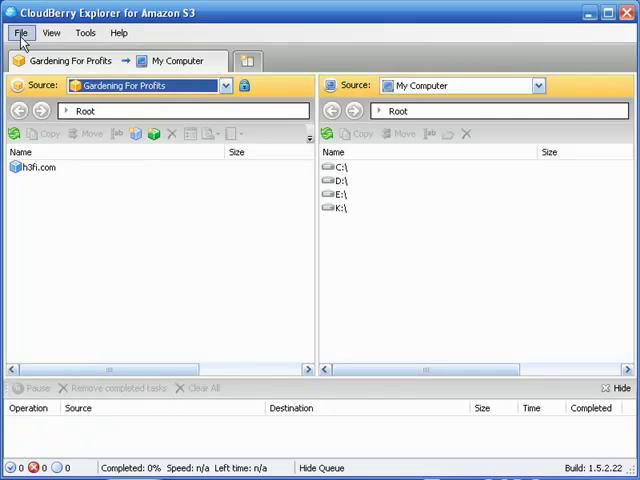
mouse_move(344, 184)
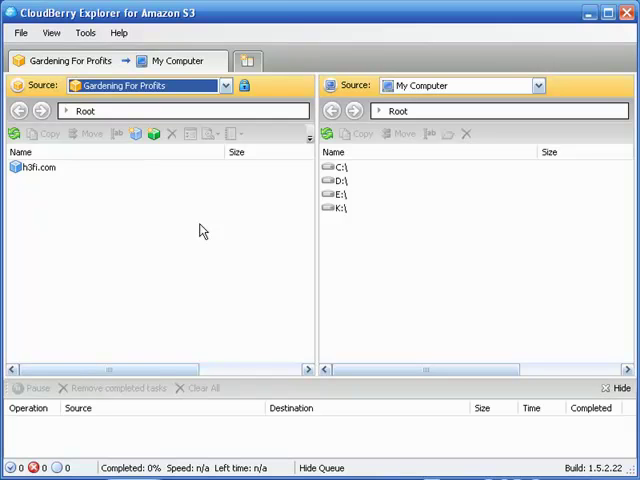
mouse_move(338, 244)
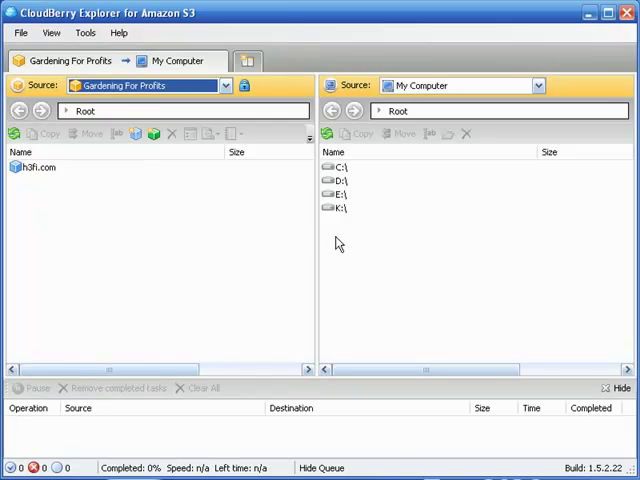
mouse_move(228, 246)
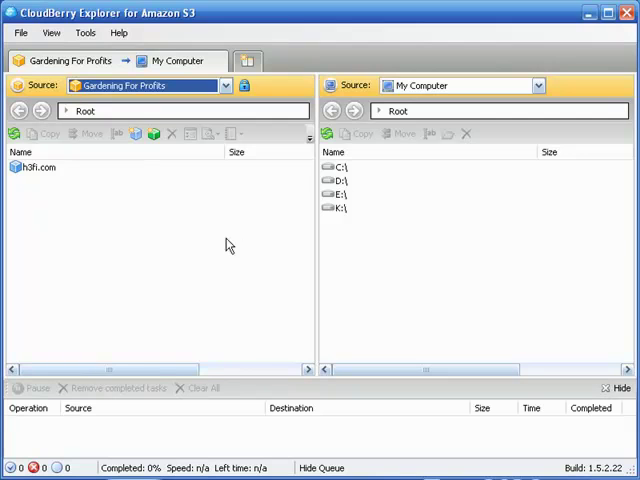
mouse_move(352, 244)
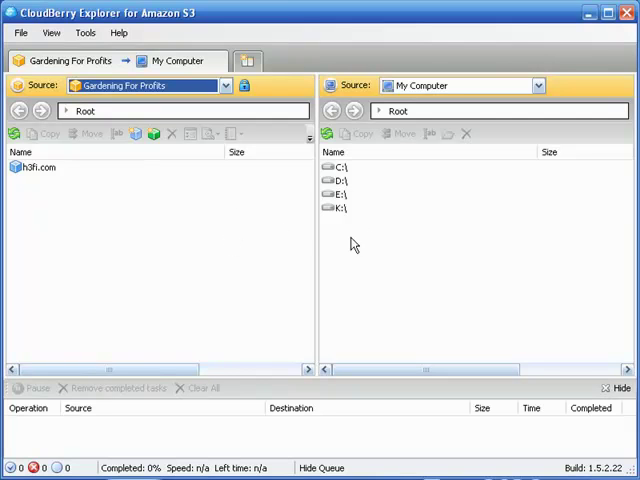
mouse_move(400, 204)
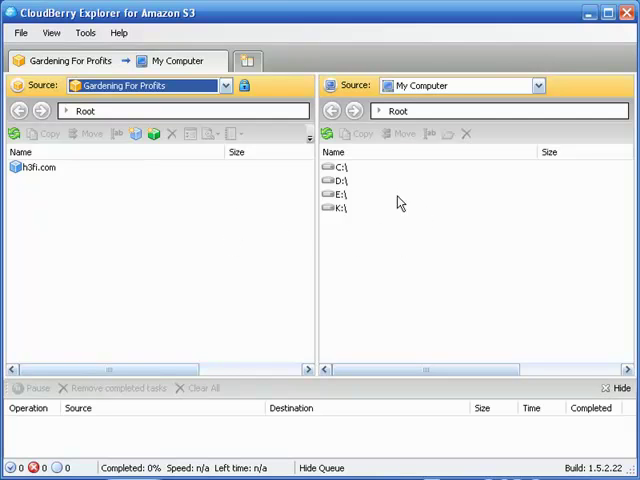
left_click(224, 84)
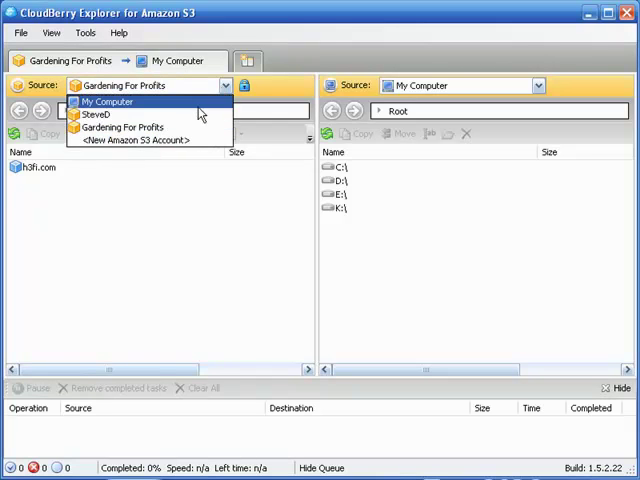
left_click(120, 100)
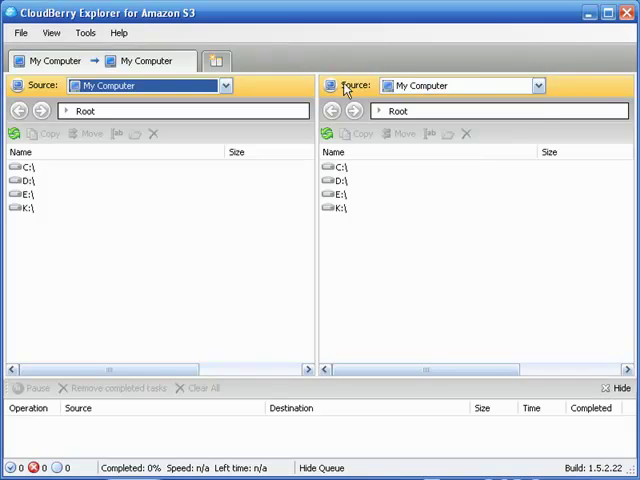
left_click(536, 84)
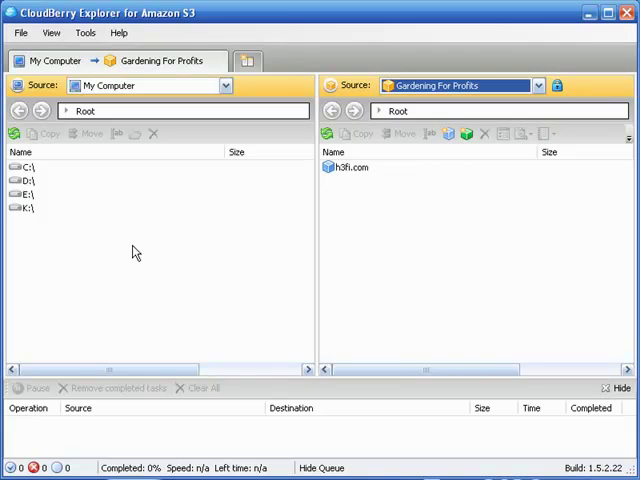
mouse_move(448, 232)
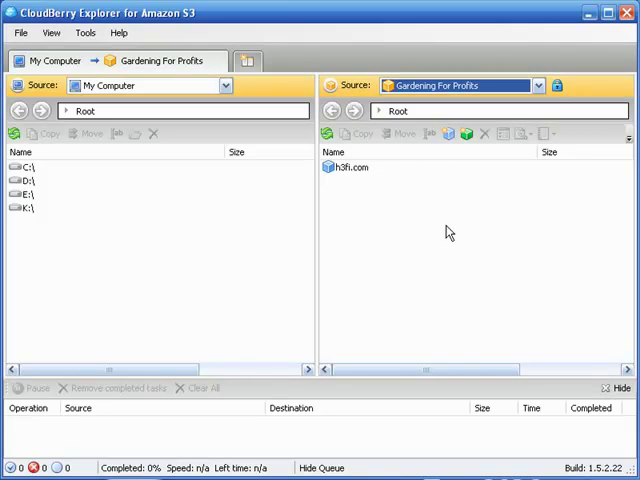
mouse_move(400, 192)
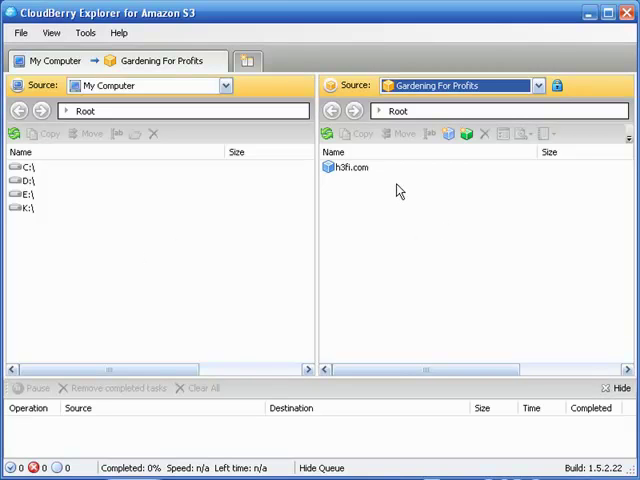
mouse_move(404, 204)
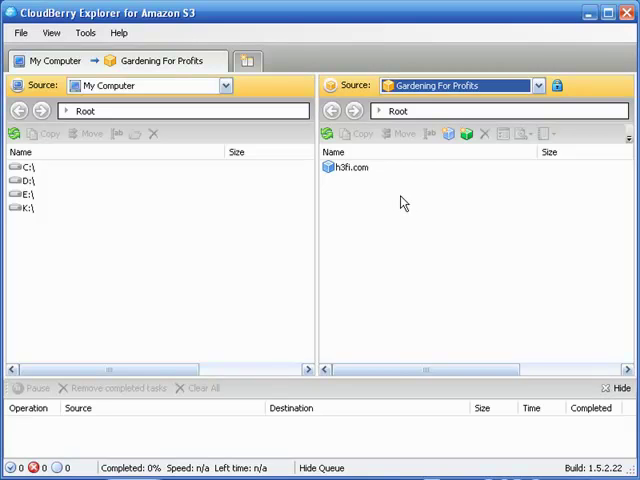
mouse_move(390, 204)
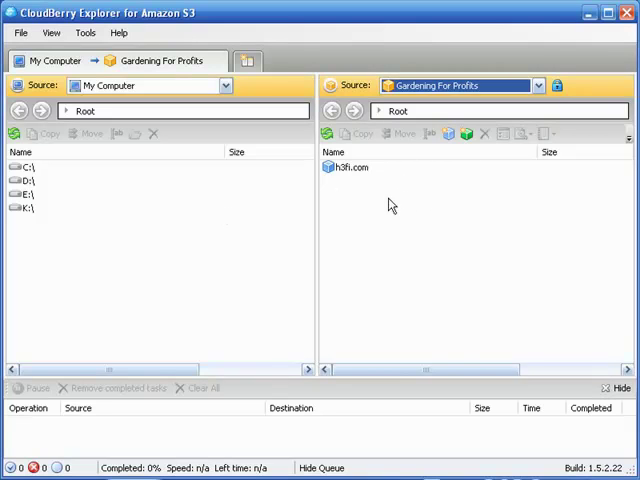
mouse_move(336, 238)
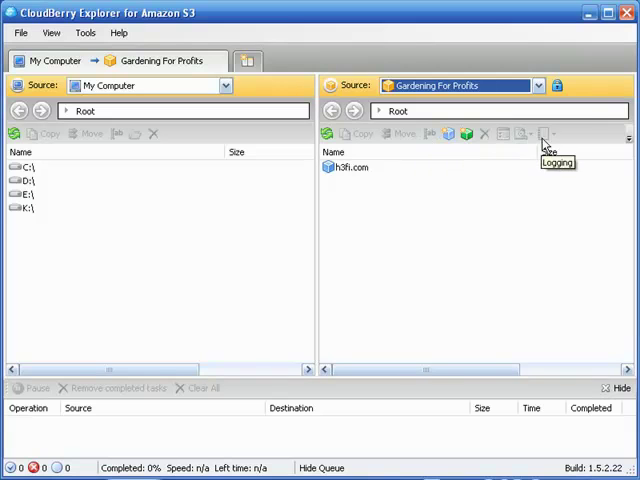
mouse_move(388, 222)
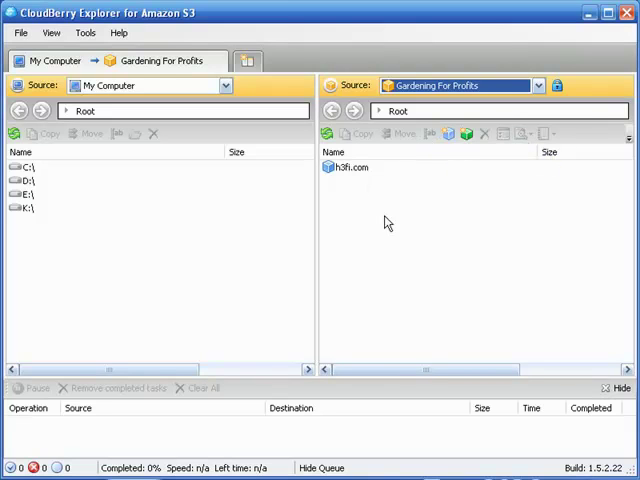
mouse_move(210, 420)
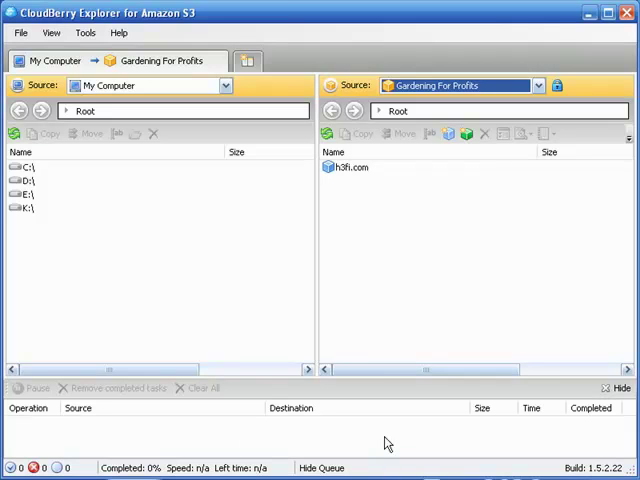
mouse_move(376, 438)
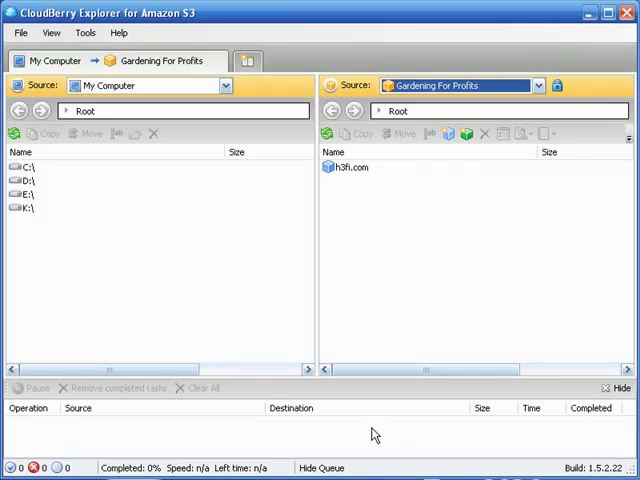
mouse_move(332, 444)
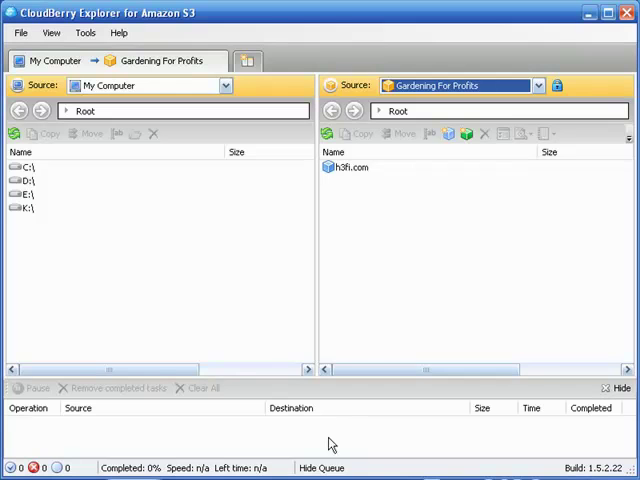
mouse_move(108, 274)
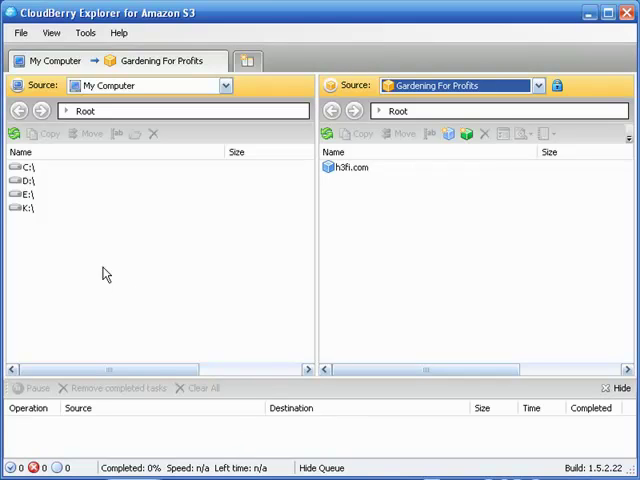
mouse_move(160, 272)
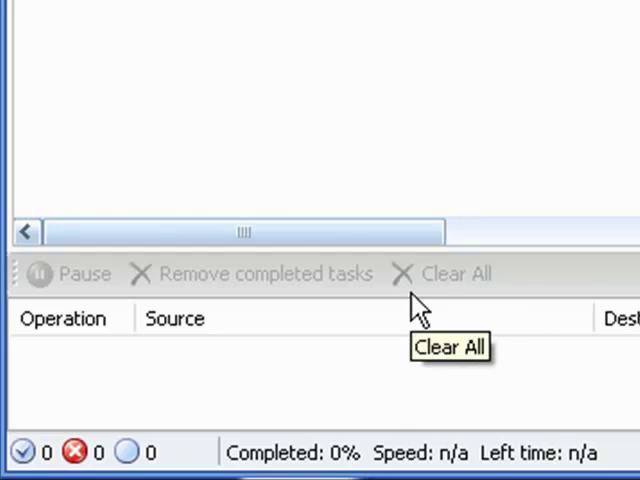
mouse_move(304, 312)
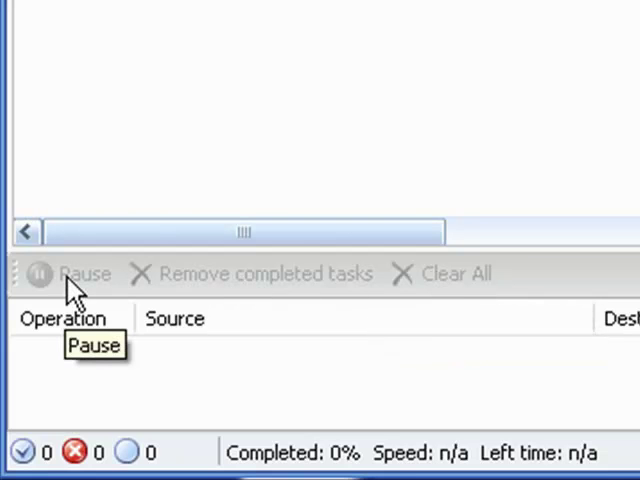
mouse_move(336, 300)
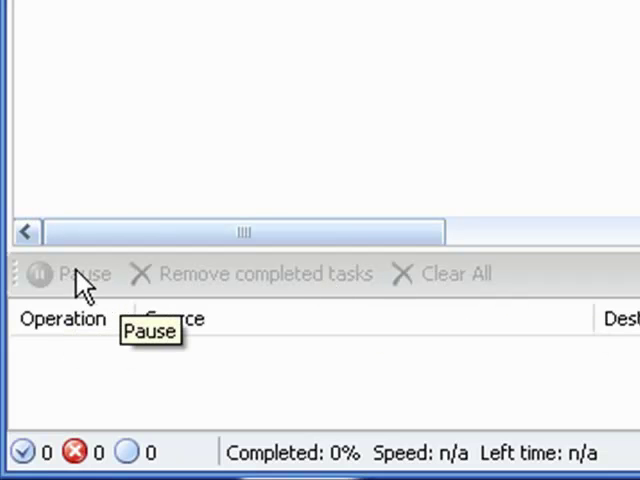
mouse_move(484, 382)
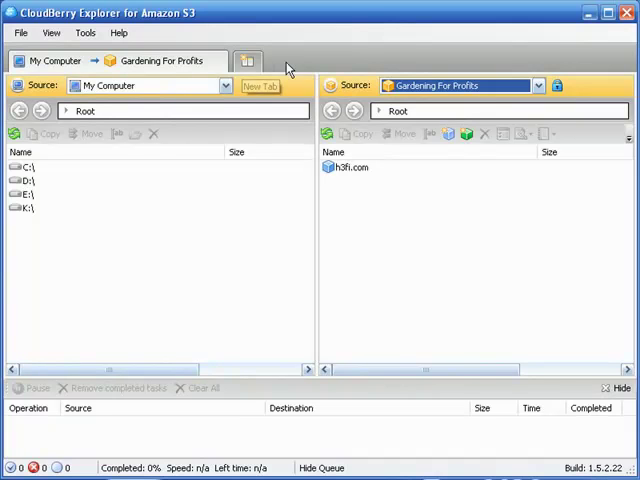
mouse_move(178, 60)
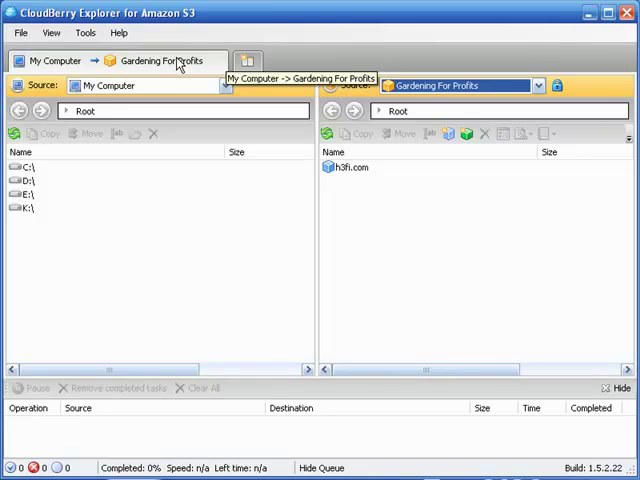
mouse_move(180, 60)
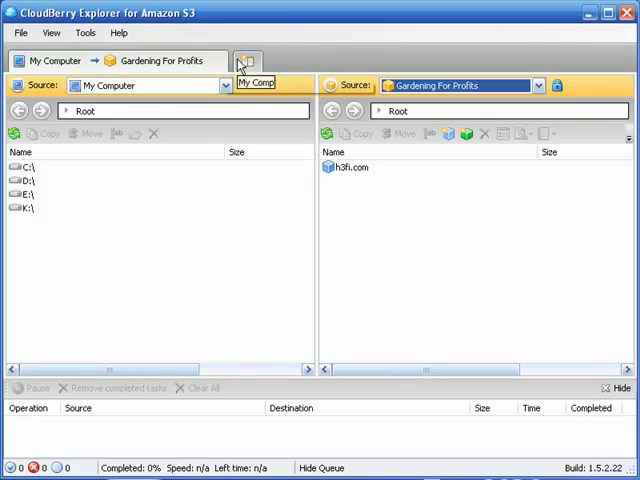
mouse_move(224, 180)
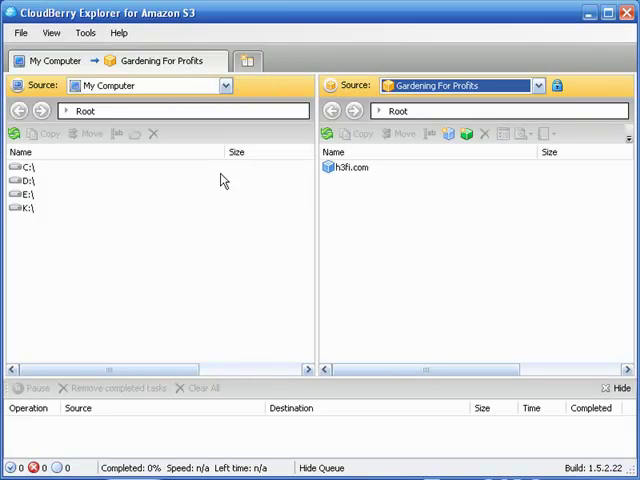
Add a second My Computer–Gardening For Profits tab, peek at the Source list, then show the File menu.
left_click(244, 60)
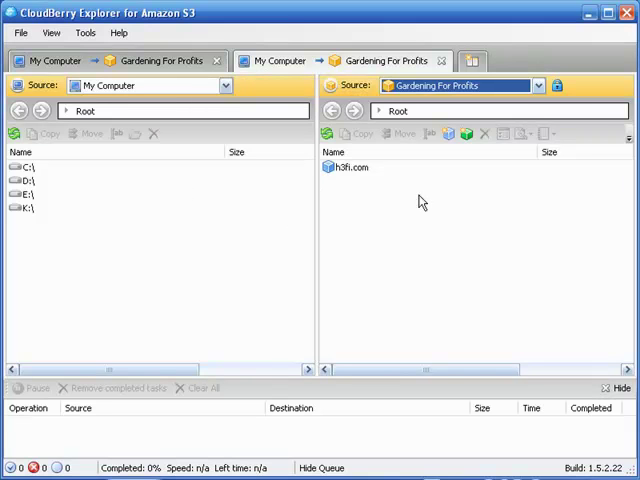
left_click(540, 84)
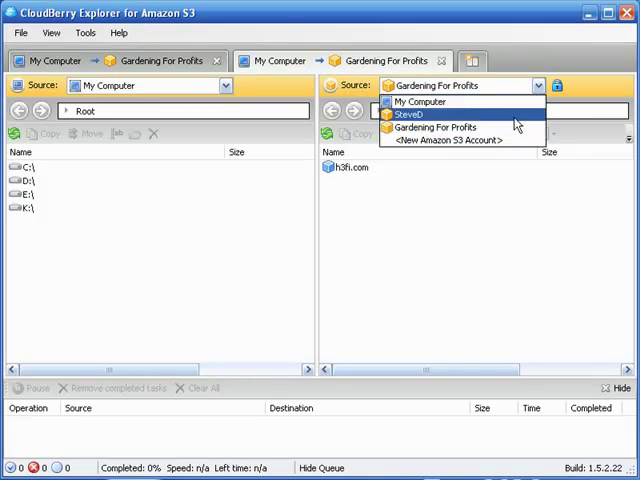
left_click(416, 100)
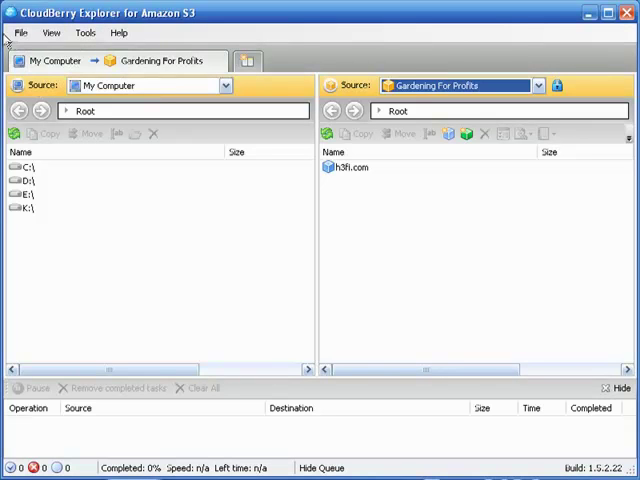
left_click(16, 38)
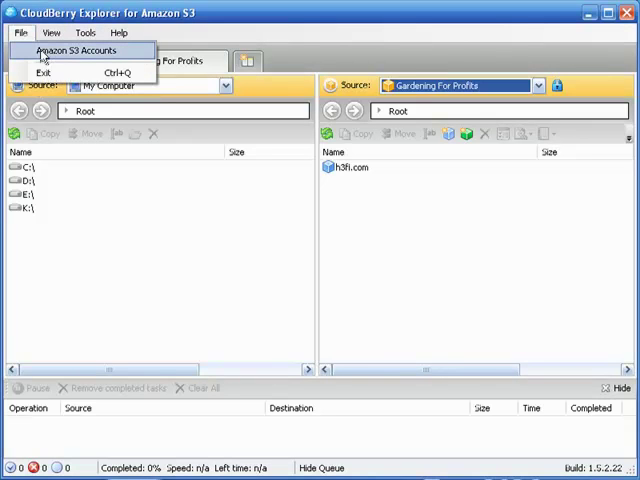
Review the registered accounts (New Account, SteveD, Gardening For Profits) and close Account Registration.
left_click(80, 50)
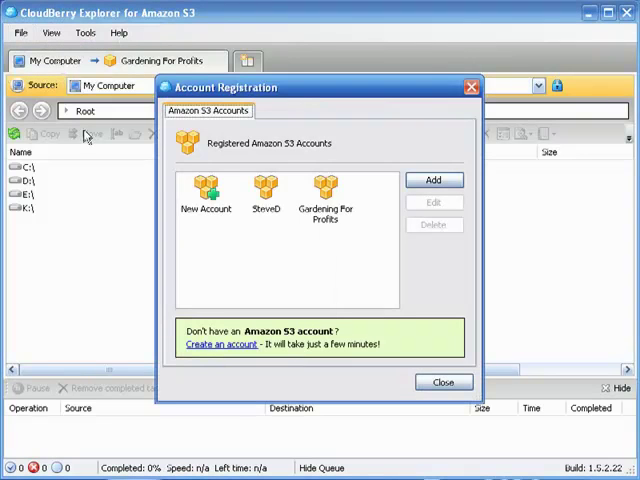
mouse_move(350, 220)
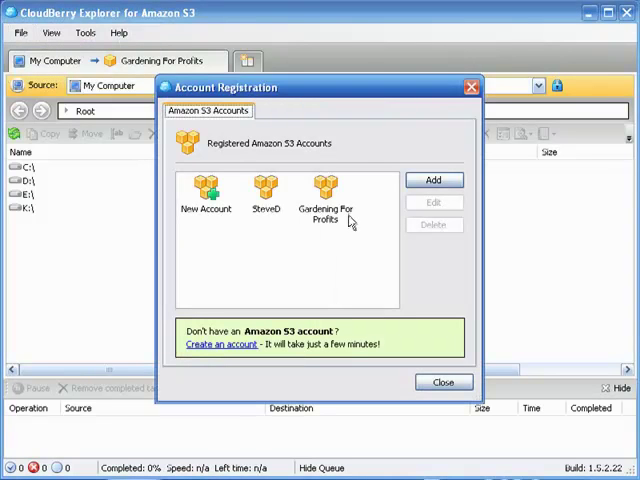
mouse_move(328, 246)
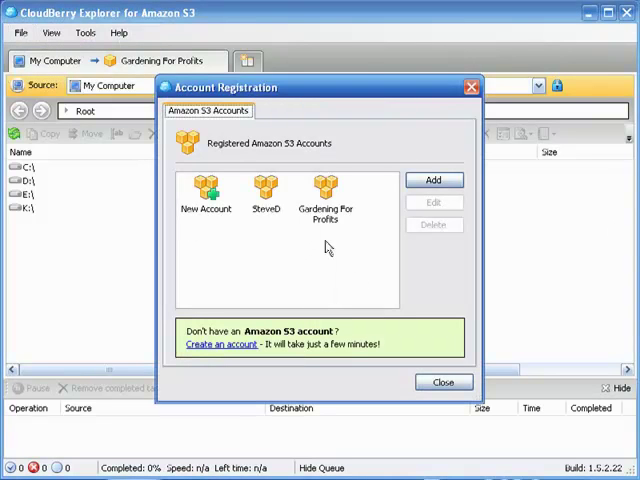
mouse_move(332, 224)
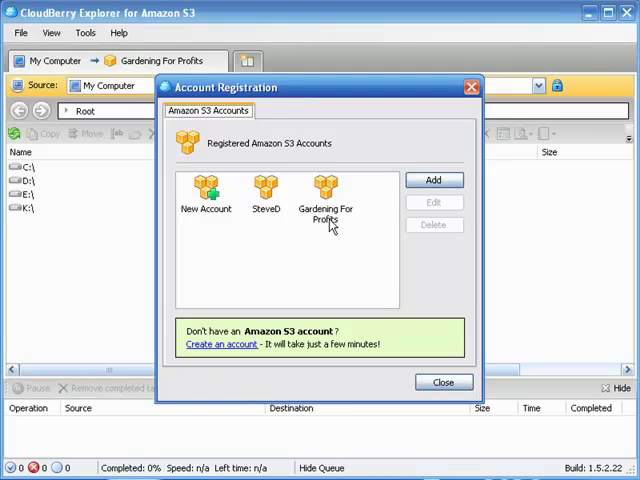
mouse_move(344, 248)
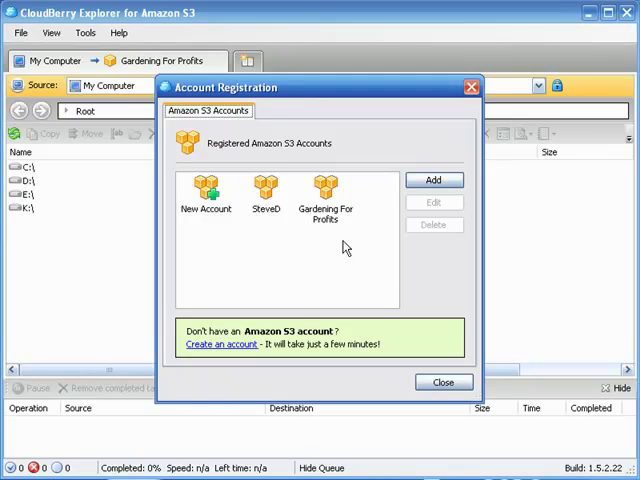
mouse_move(294, 240)
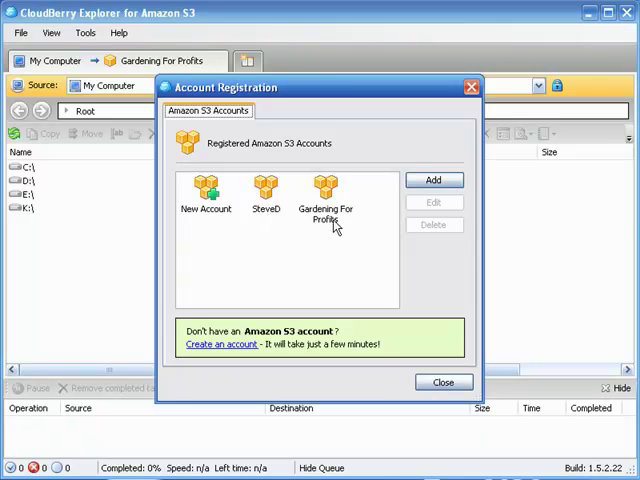
mouse_move(316, 232)
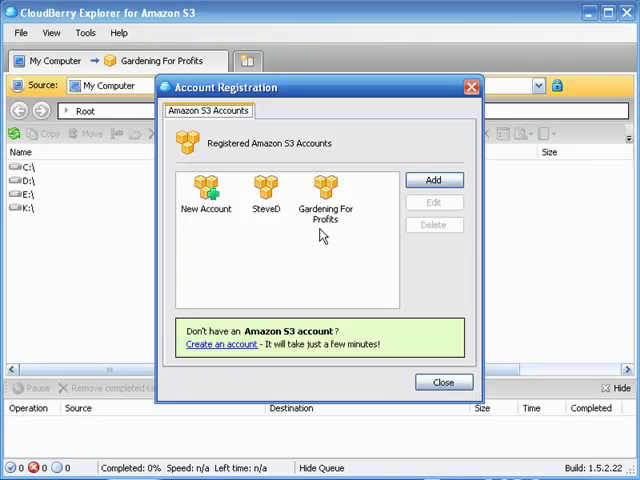
mouse_move(308, 234)
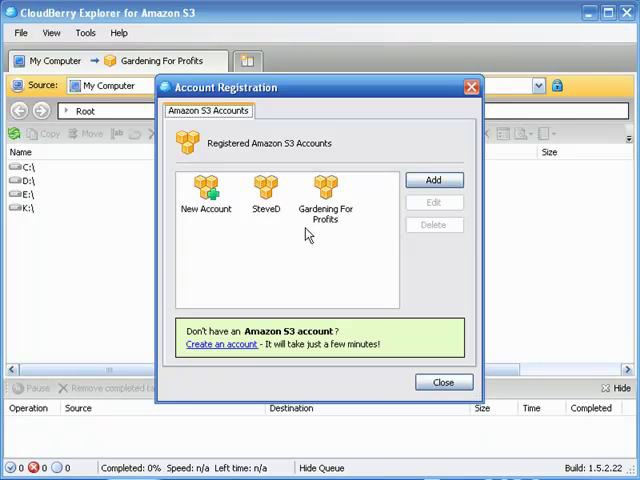
mouse_move(406, 270)
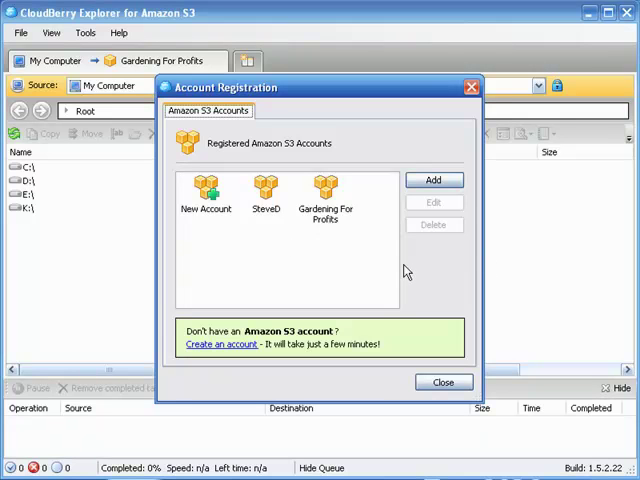
mouse_move(276, 260)
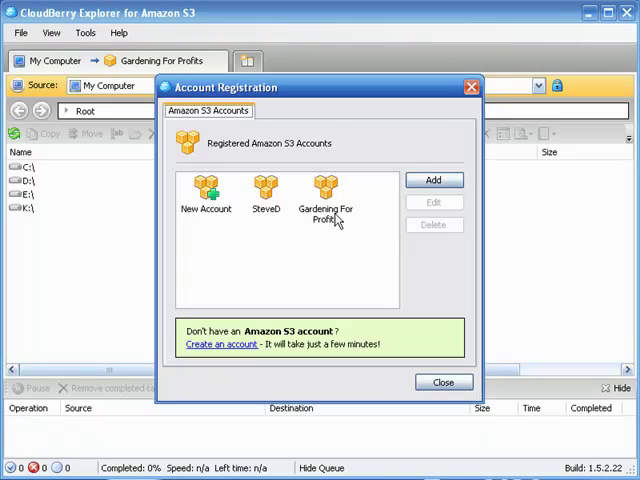
mouse_move(318, 212)
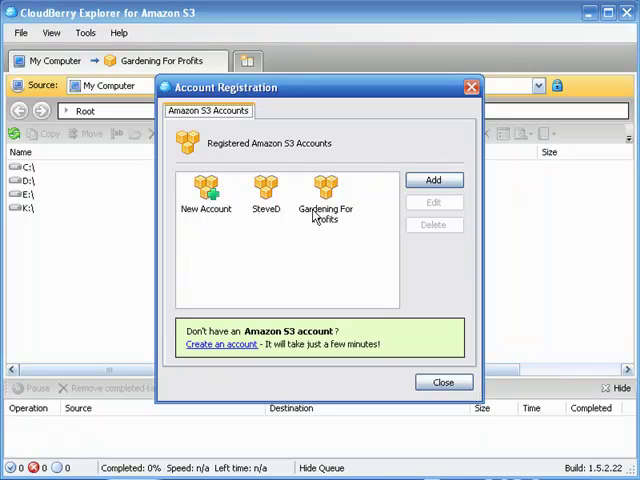
left_click(444, 380)
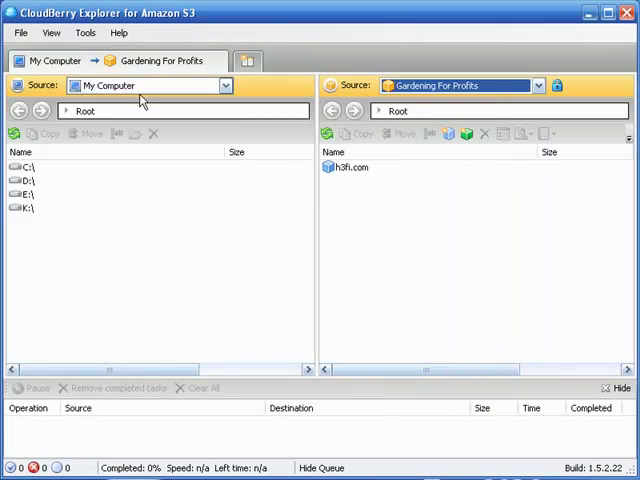
Toggle the transfer queue pane off via View > Show Queue Pane, then list the Tools commands.
left_click(56, 36)
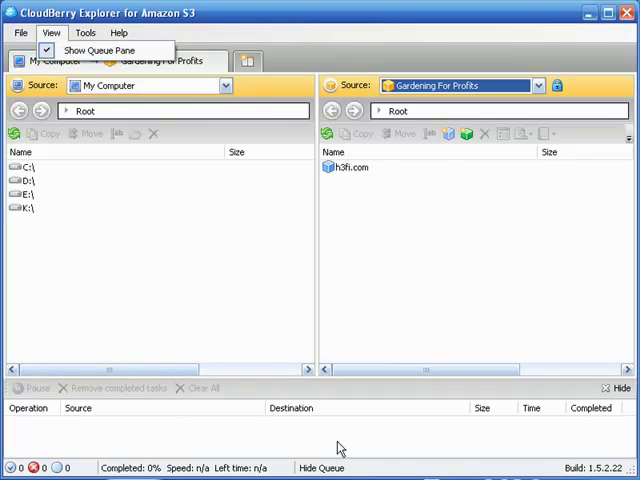
mouse_move(100, 52)
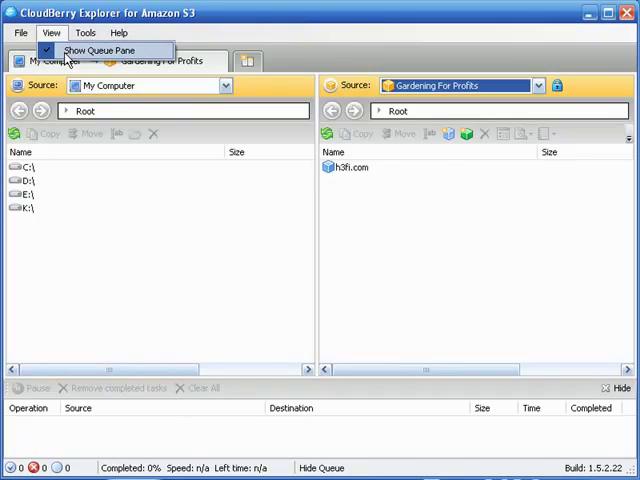
left_click(104, 50)
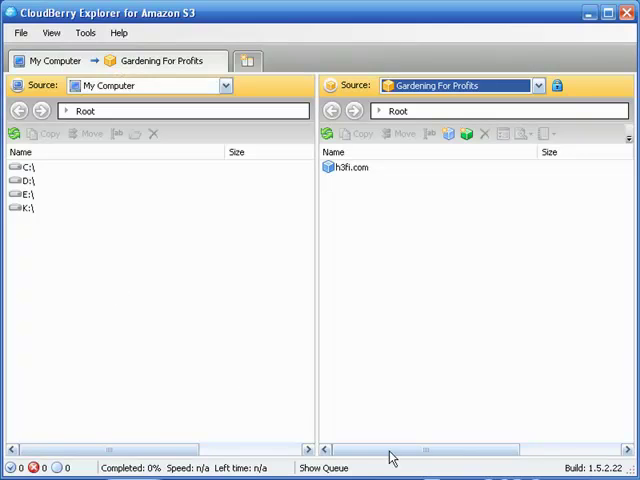
mouse_move(376, 202)
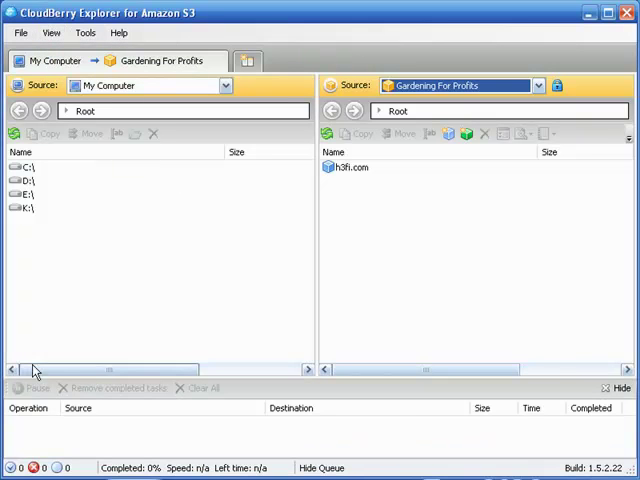
mouse_move(262, 380)
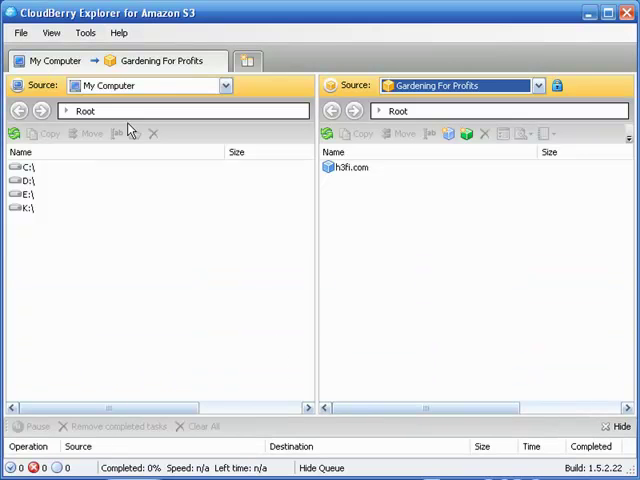
left_click(86, 36)
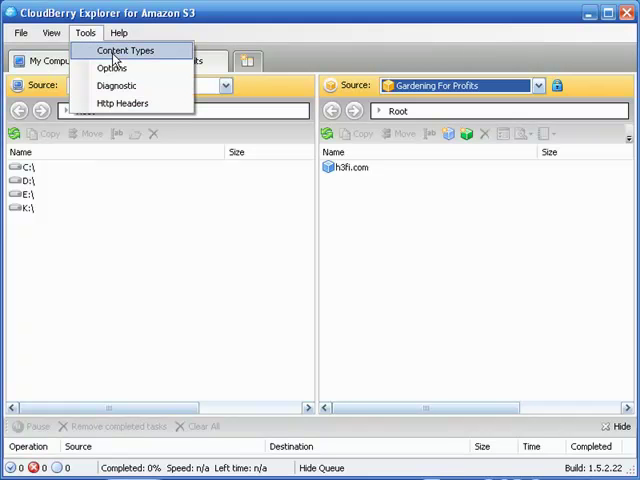
mouse_move(124, 56)
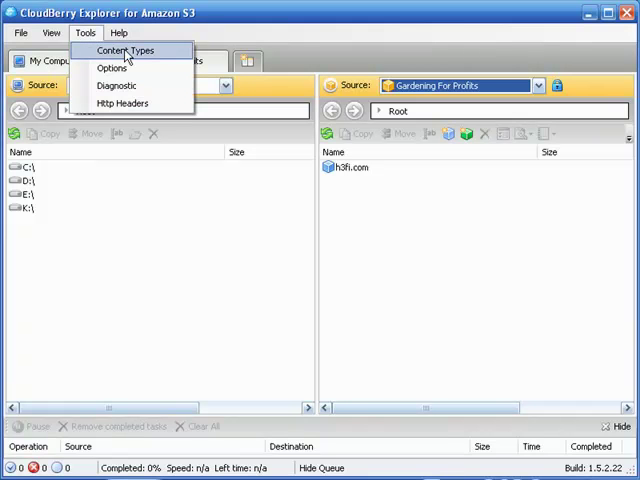
left_click(128, 50)
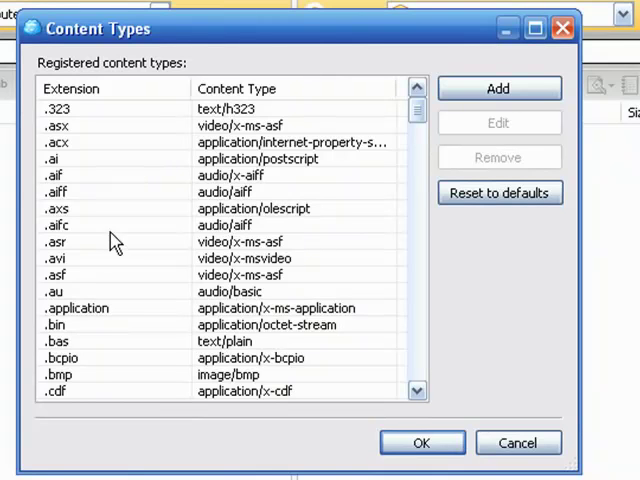
mouse_move(136, 256)
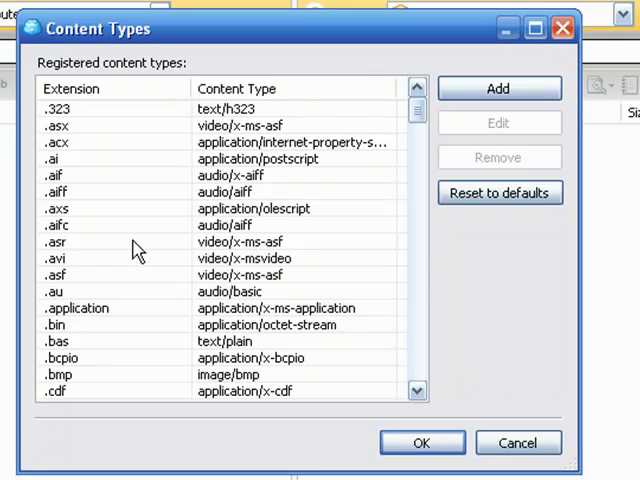
mouse_move(136, 244)
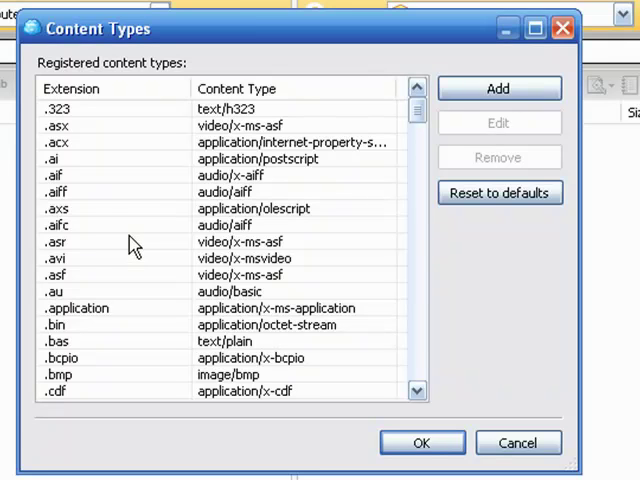
mouse_move(144, 36)
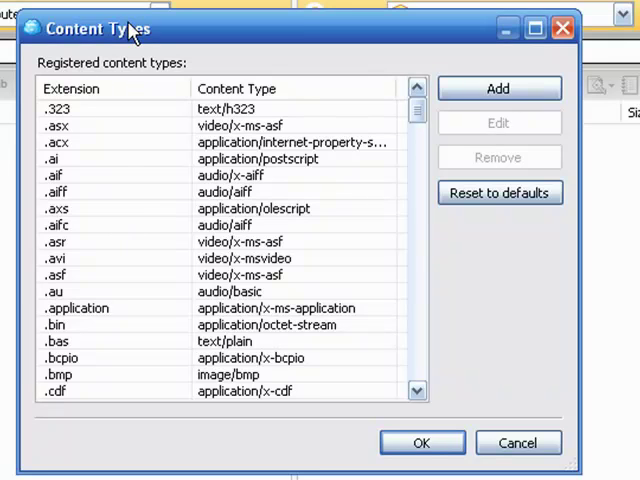
mouse_move(78, 152)
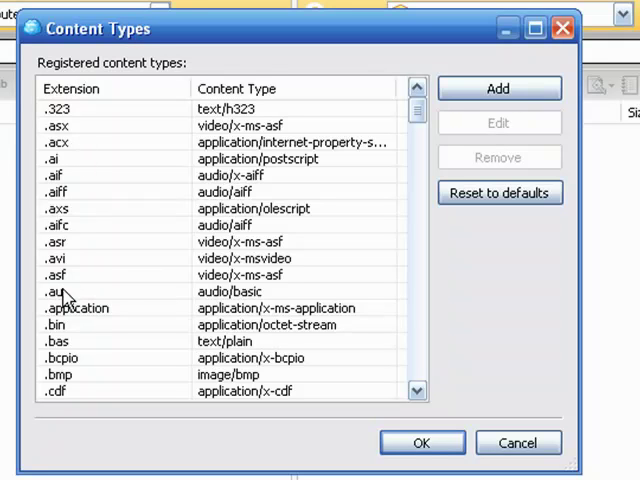
mouse_move(68, 160)
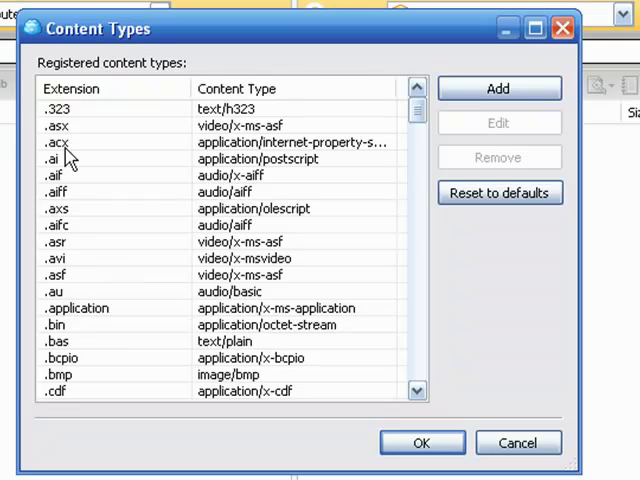
left_click(56, 140)
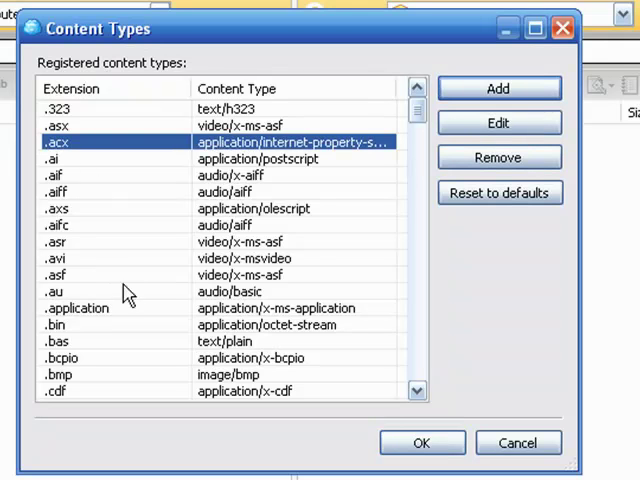
mouse_move(116, 340)
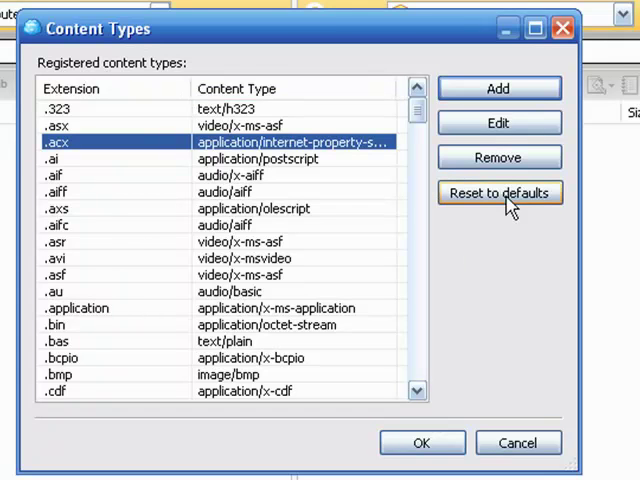
mouse_move(544, 204)
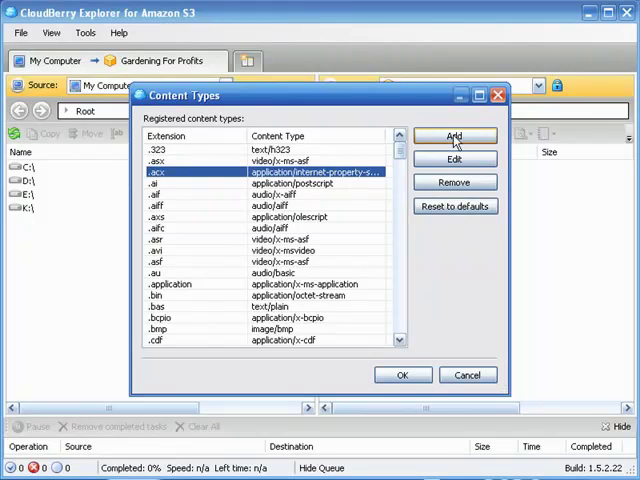
mouse_move(468, 376)
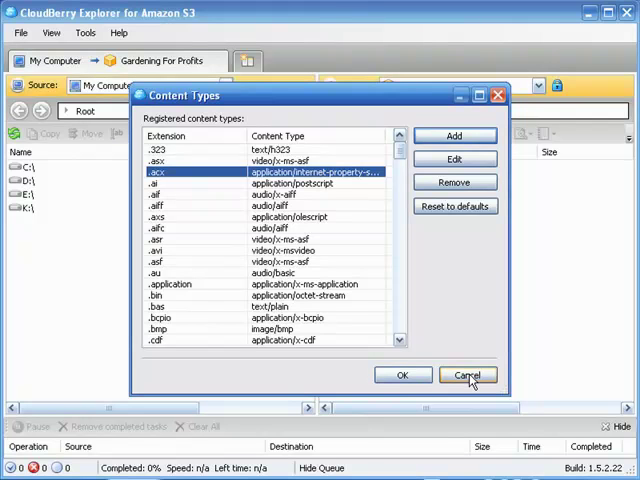
mouse_move(460, 364)
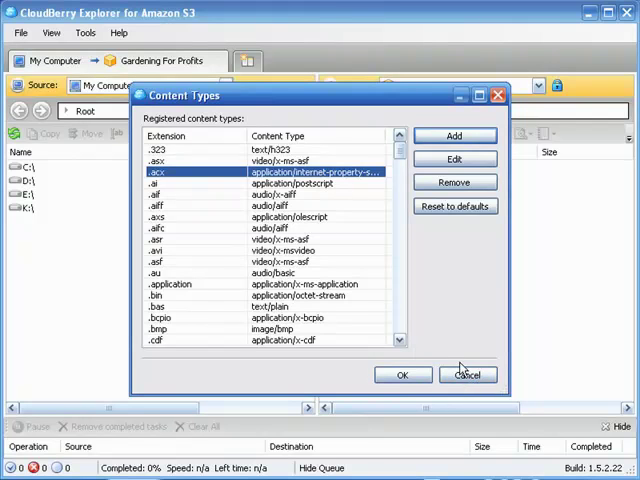
left_click(466, 376)
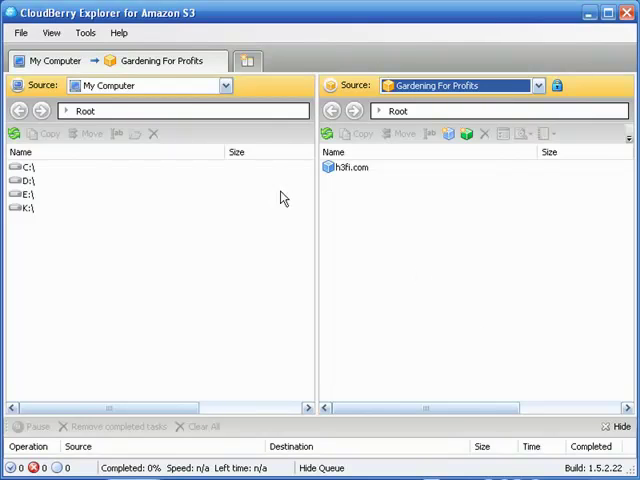
left_click(78, 34)
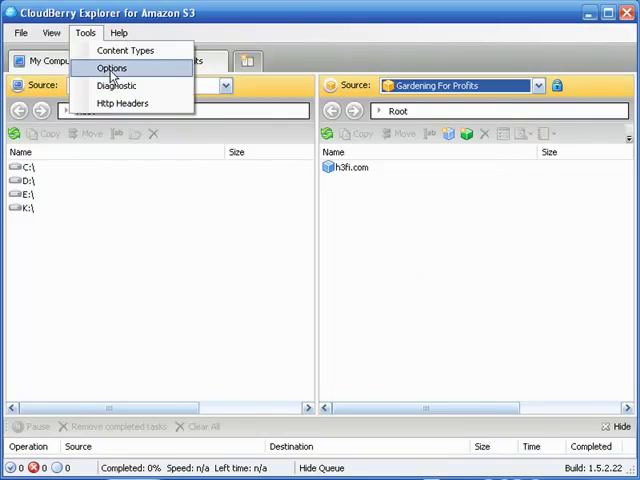
left_click(110, 68)
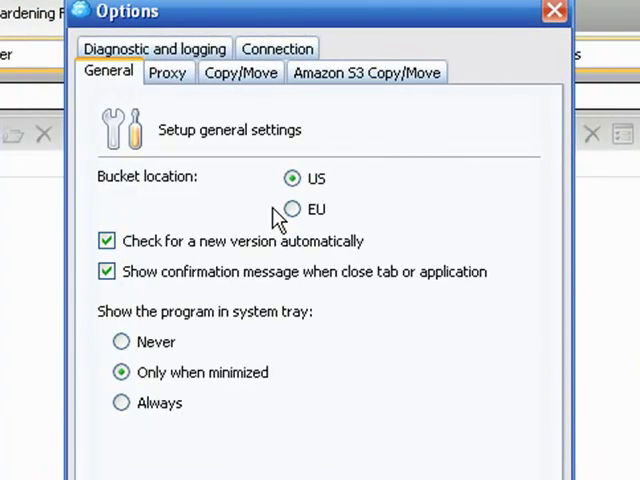
mouse_move(248, 208)
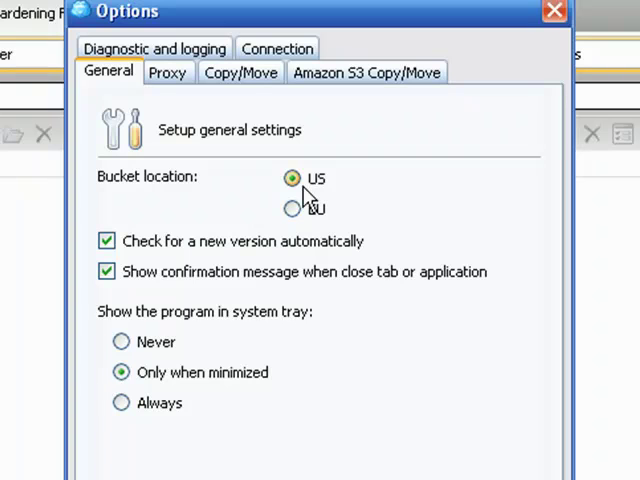
mouse_move(420, 124)
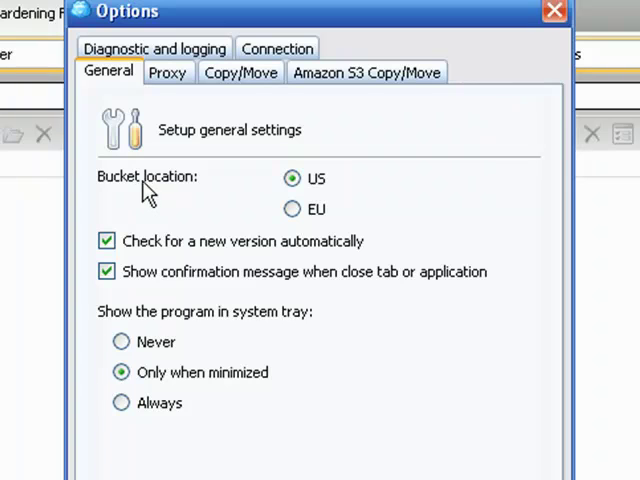
mouse_move(224, 216)
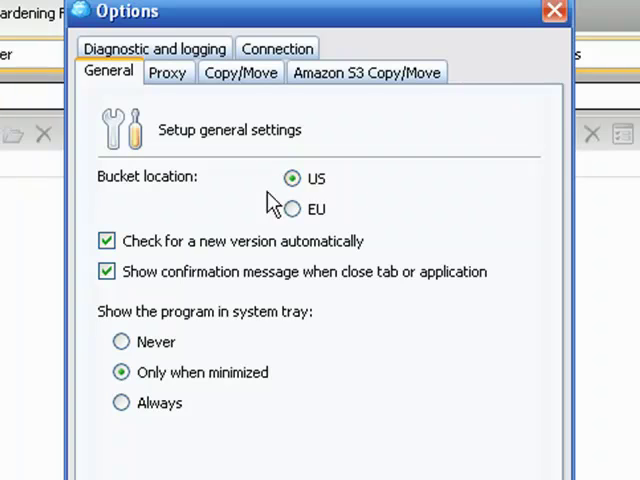
mouse_move(284, 204)
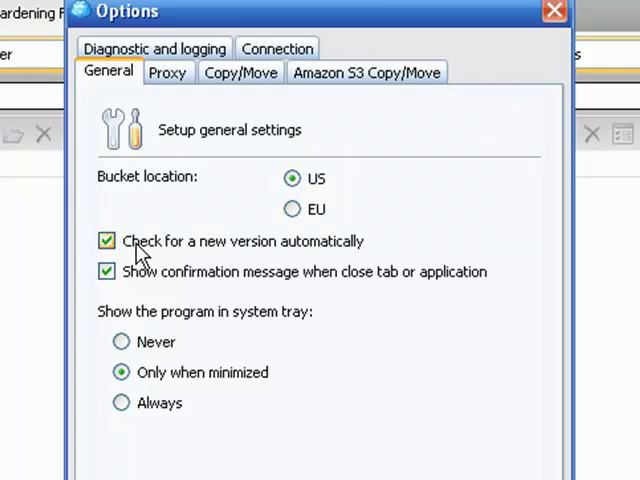
mouse_move(210, 404)
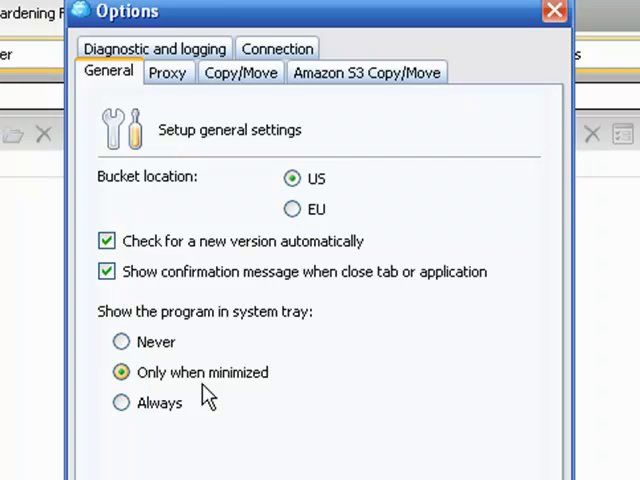
View the Proxy, Copy/Move and Amazon S3 Copy/Move pages, ending on Copy/Move set to ask every time.
left_click(168, 72)
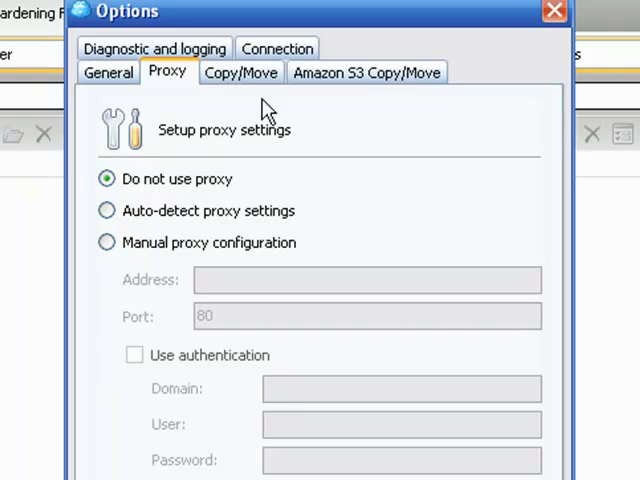
left_click(240, 72)
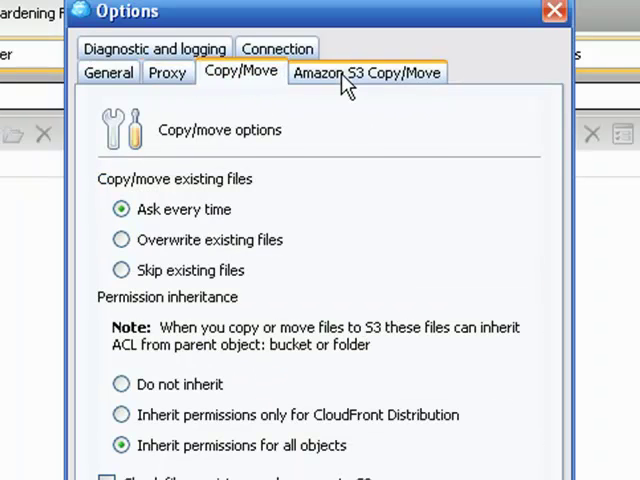
left_click(368, 72)
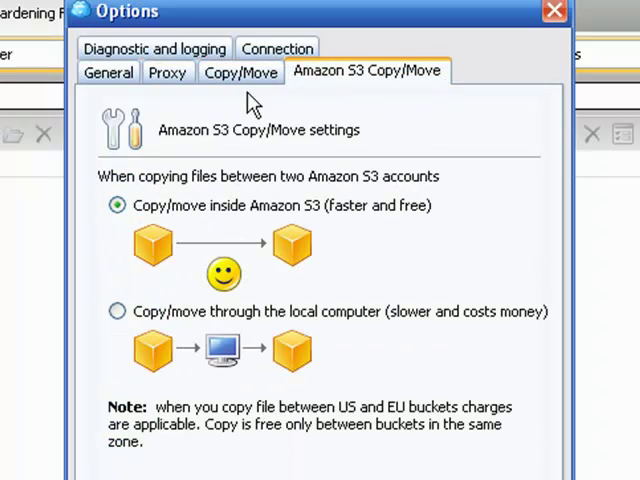
left_click(240, 72)
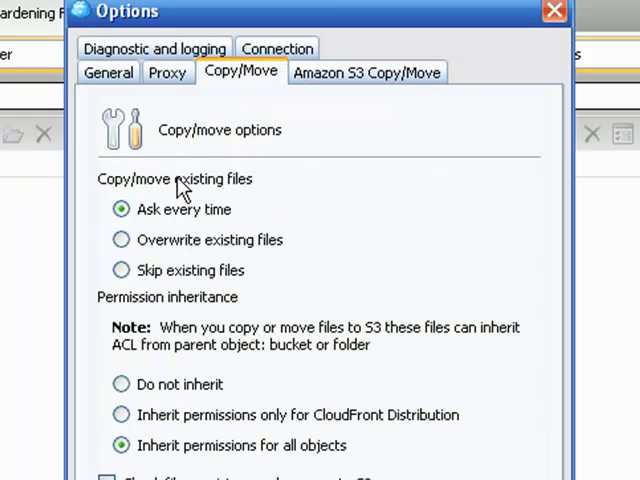
mouse_move(122, 186)
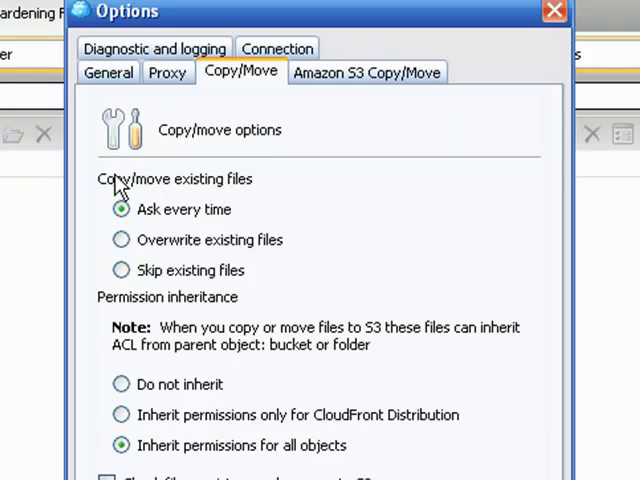
mouse_move(152, 228)
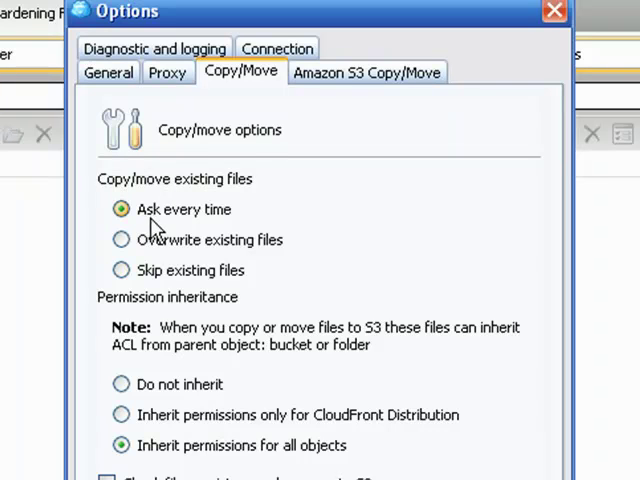
mouse_move(172, 288)
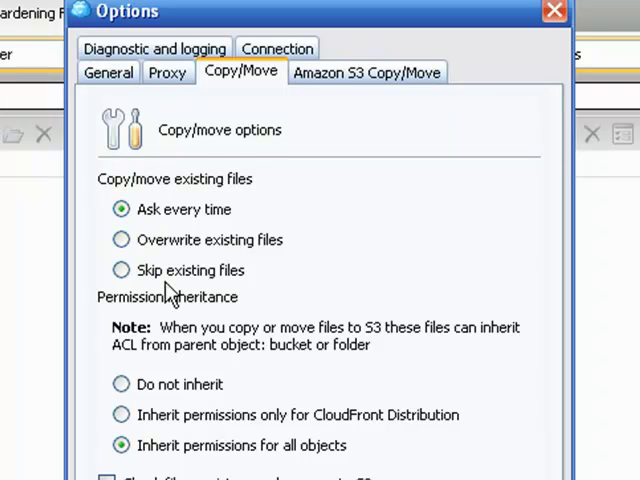
mouse_move(120, 264)
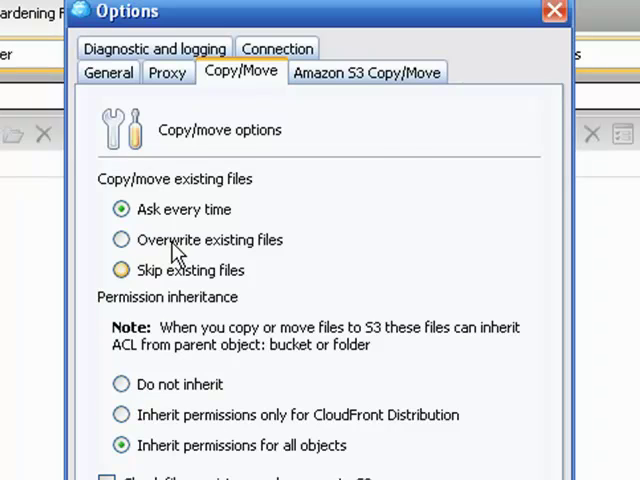
Show the Amazon S3 Copy/Move page with its copy-inside-Amazon-S3 method.
left_click(368, 72)
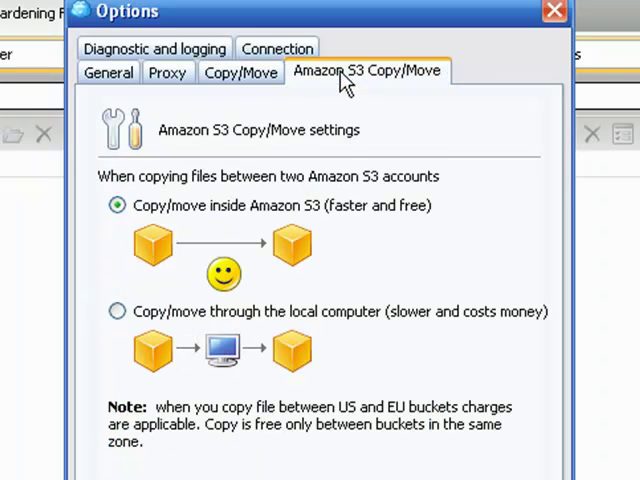
mouse_move(210, 232)
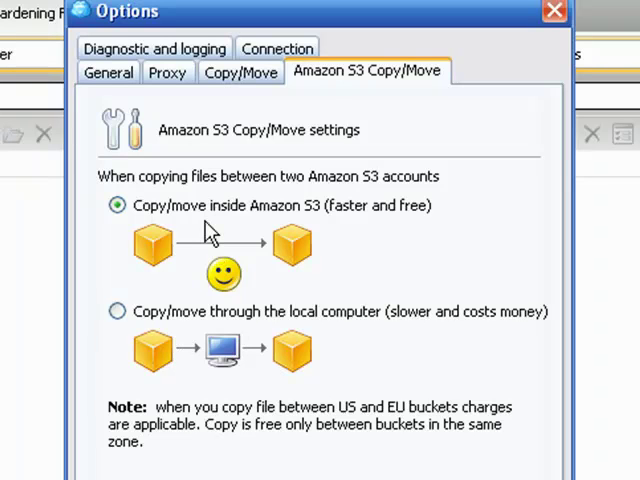
mouse_move(152, 238)
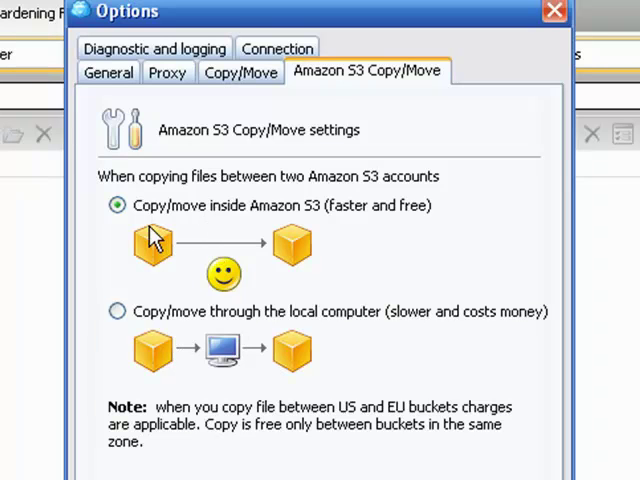
mouse_move(160, 244)
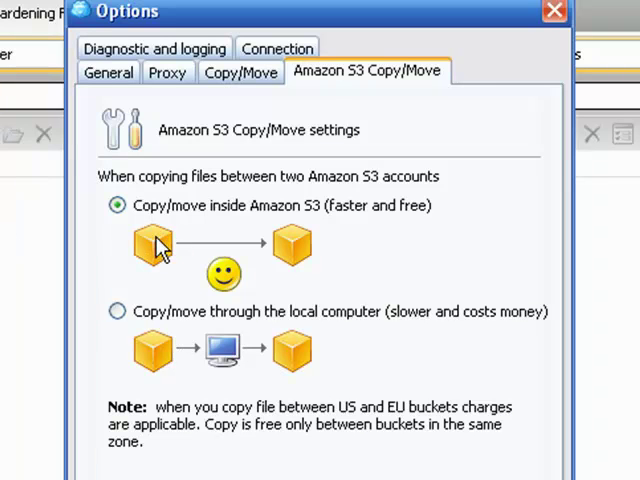
mouse_move(408, 266)
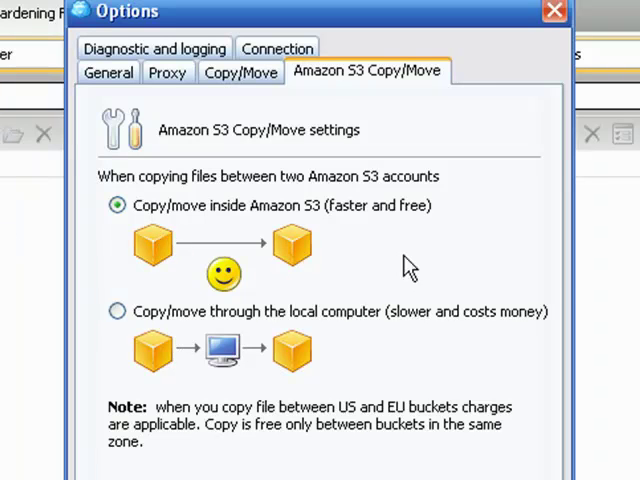
mouse_move(636, 290)
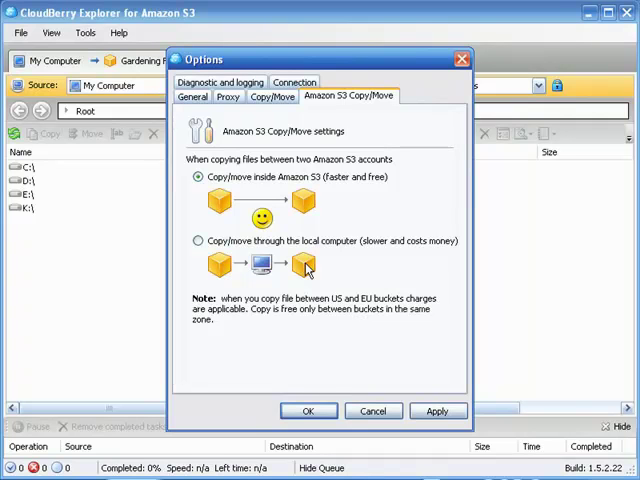
mouse_move(336, 338)
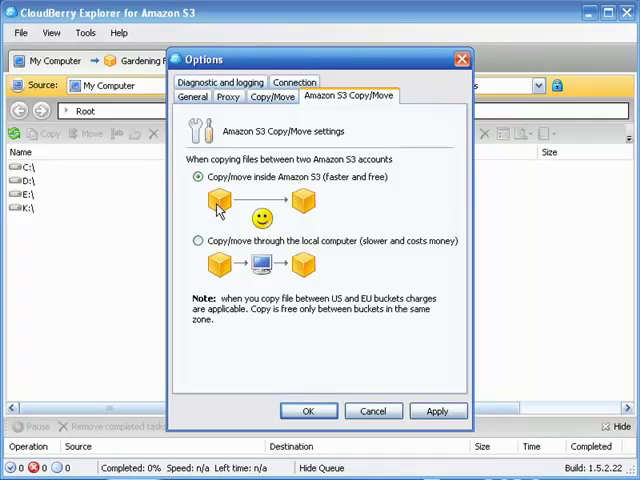
mouse_move(360, 188)
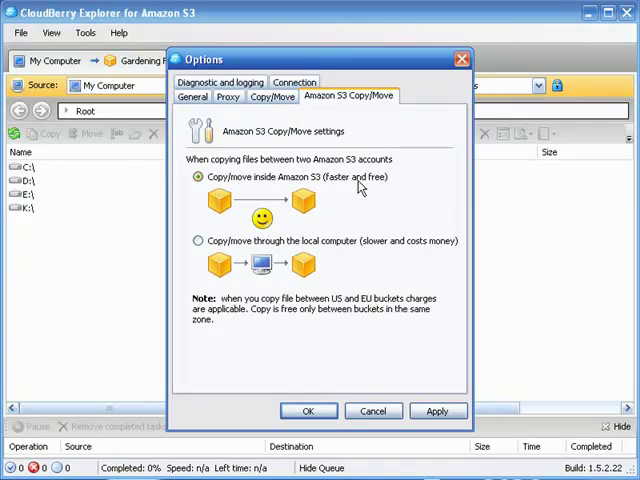
mouse_move(392, 186)
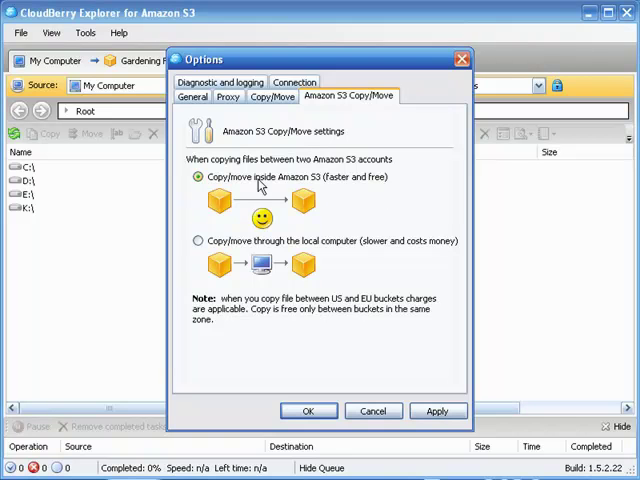
mouse_move(220, 204)
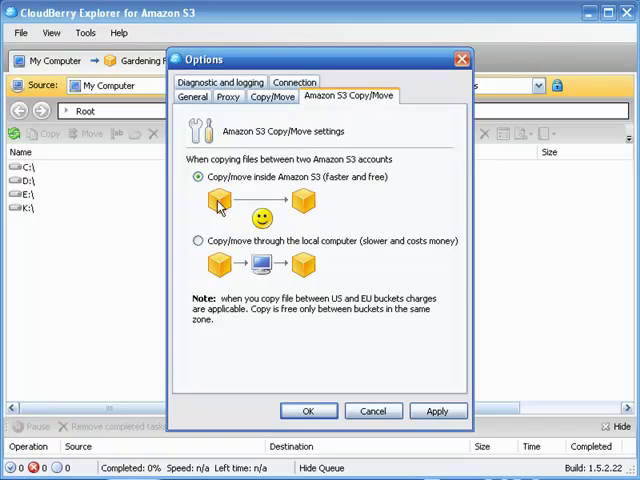
mouse_move(310, 204)
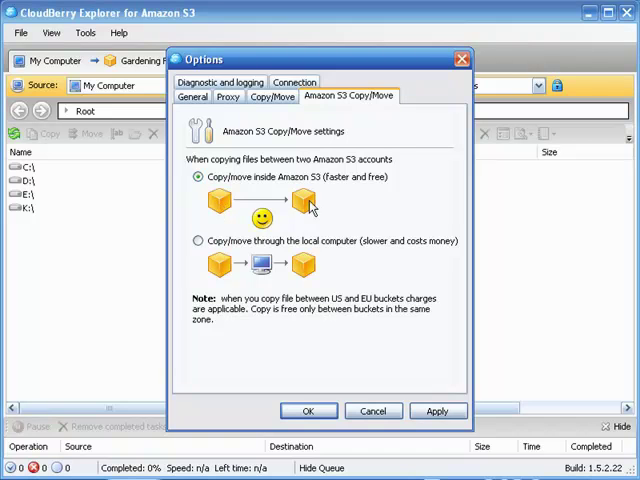
mouse_move(290, 210)
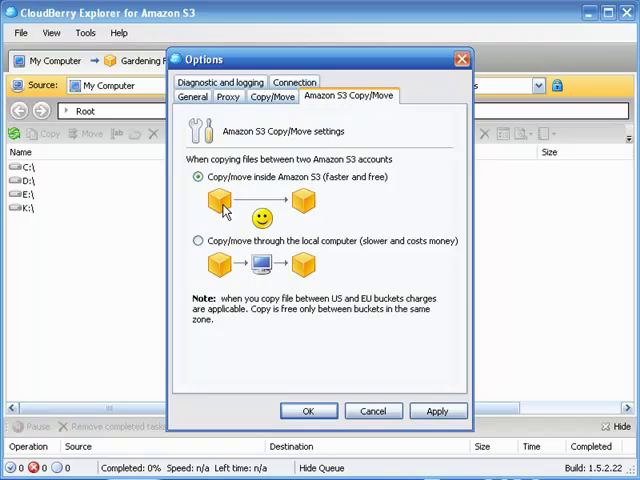
mouse_move(252, 212)
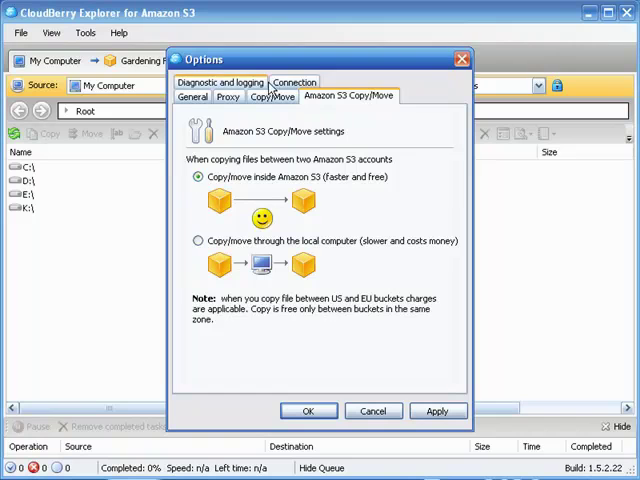
left_click(294, 80)
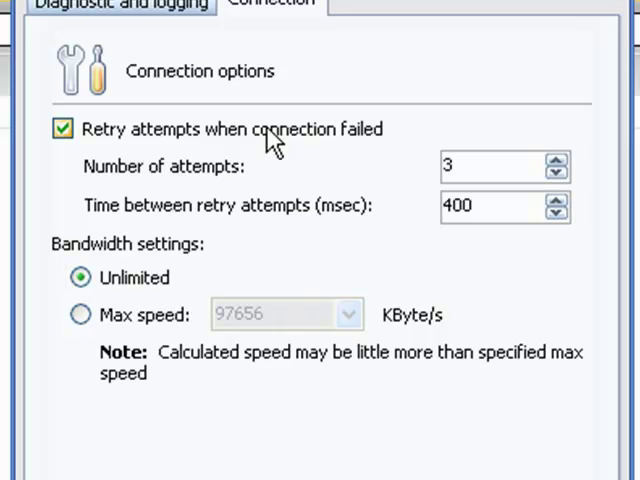
mouse_move(360, 170)
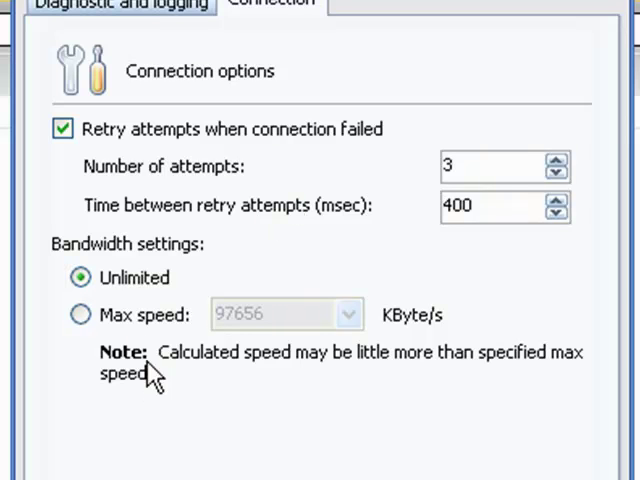
mouse_move(78, 258)
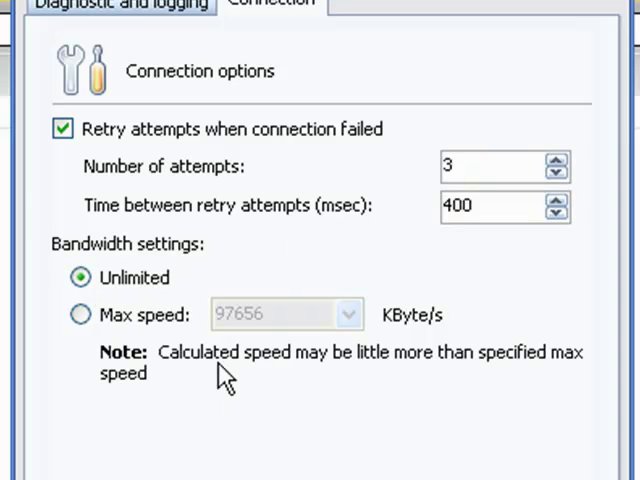
mouse_move(244, 450)
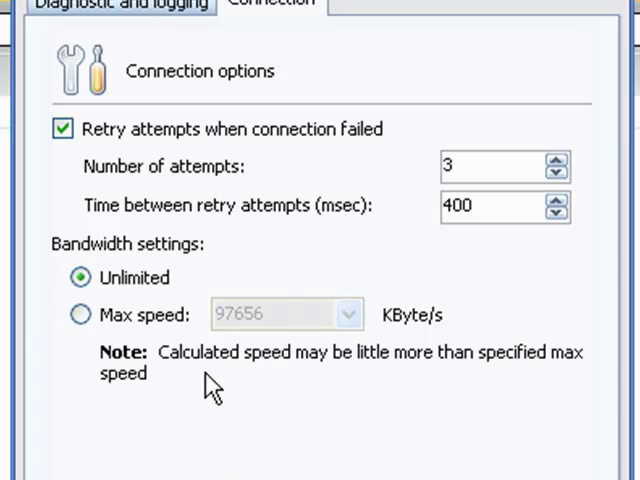
mouse_move(180, 384)
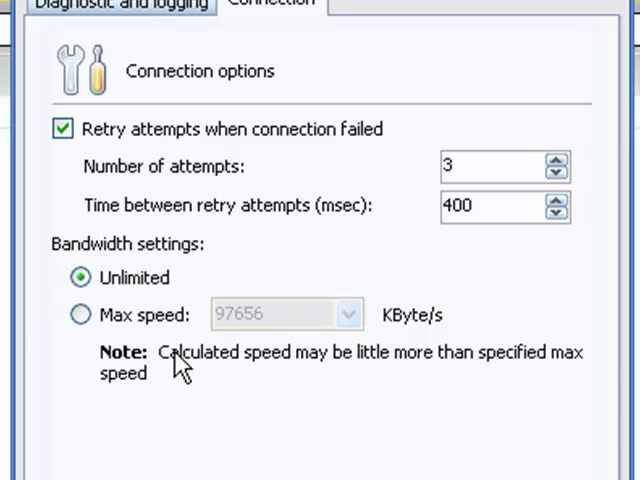
mouse_move(222, 408)
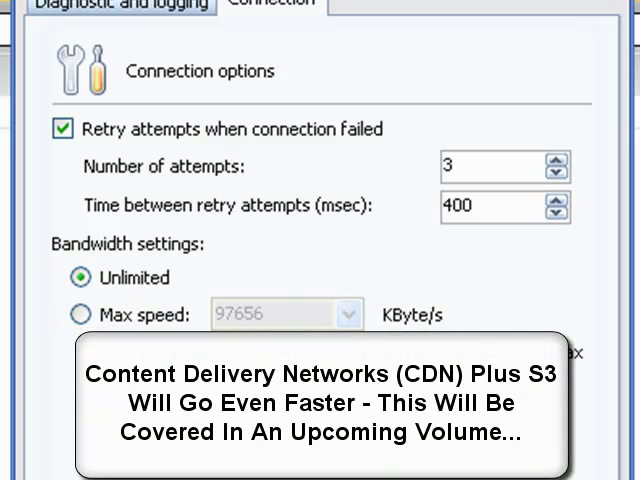
mouse_move(236, 158)
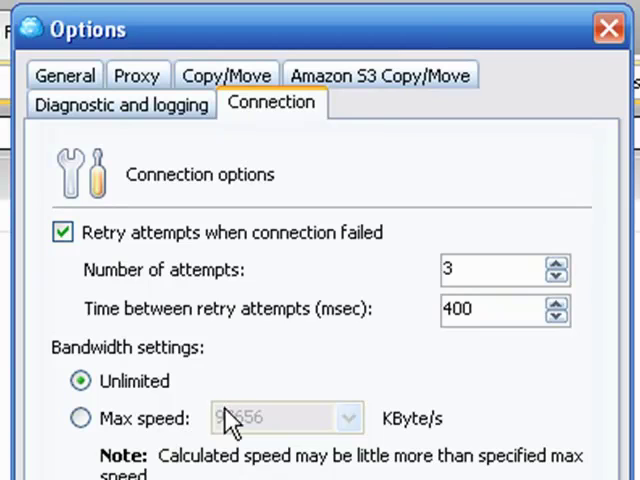
mouse_move(184, 424)
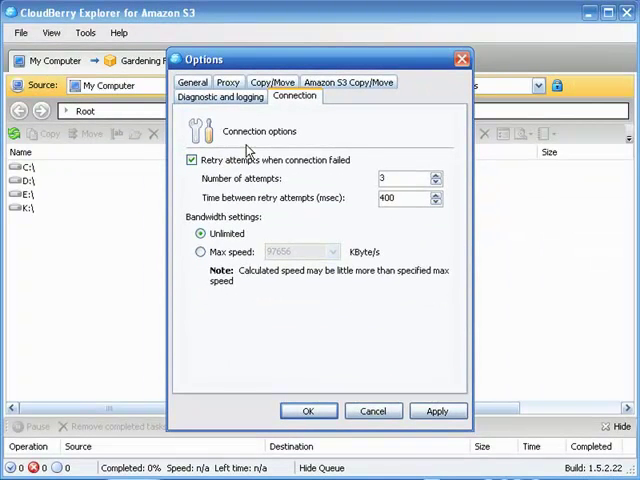
mouse_move(272, 216)
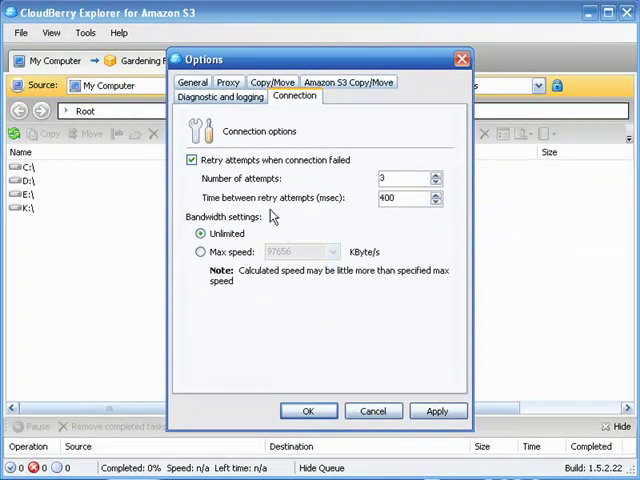
mouse_move(384, 448)
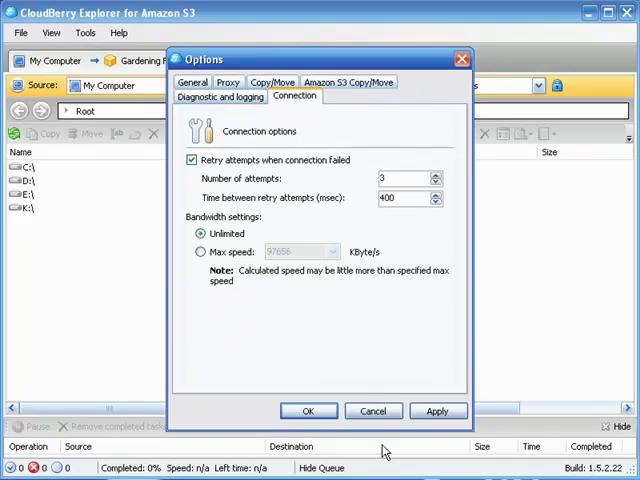
Browse the Tools and Help menus, then bring up Tools > Options on its General page.
left_click(82, 36)
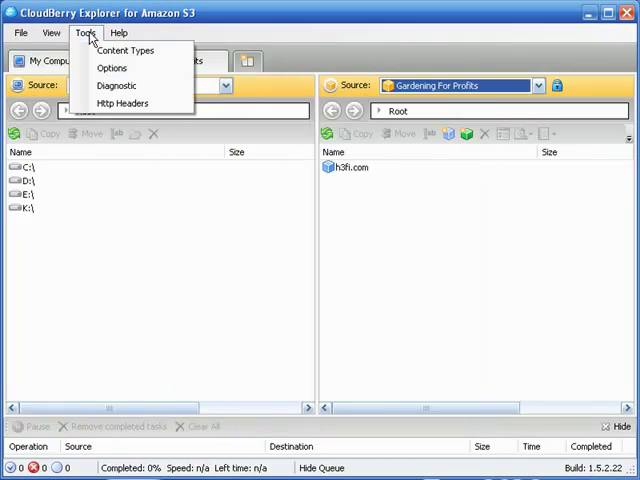
mouse_move(118, 84)
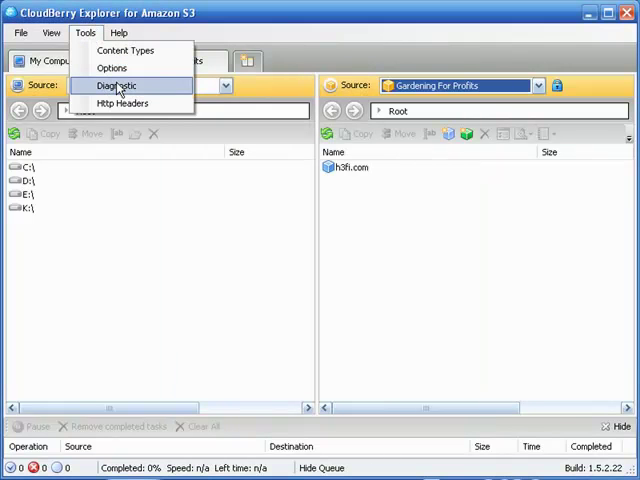
mouse_move(124, 104)
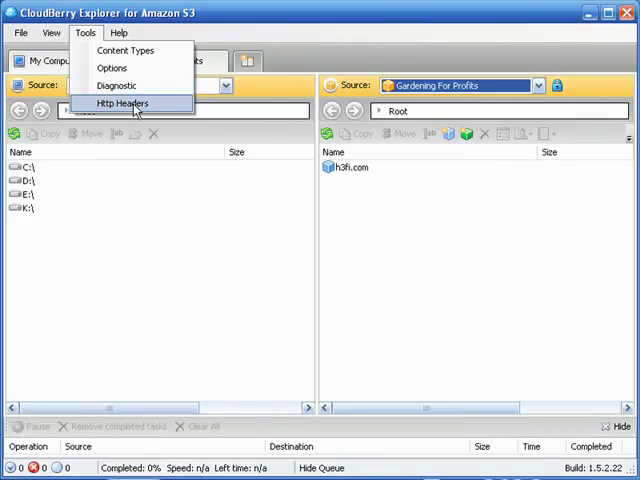
left_click(124, 32)
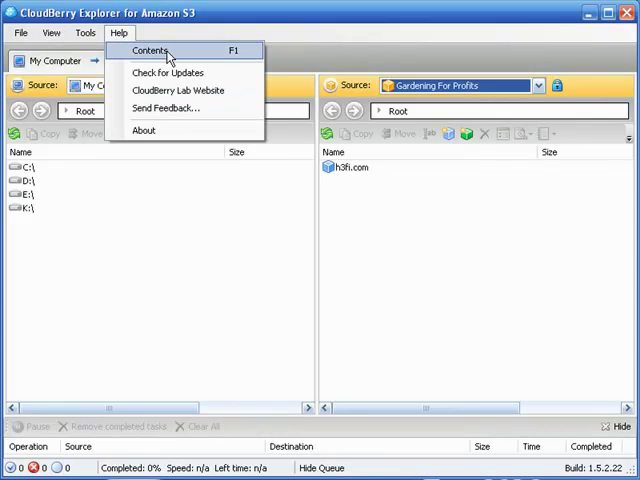
mouse_move(168, 72)
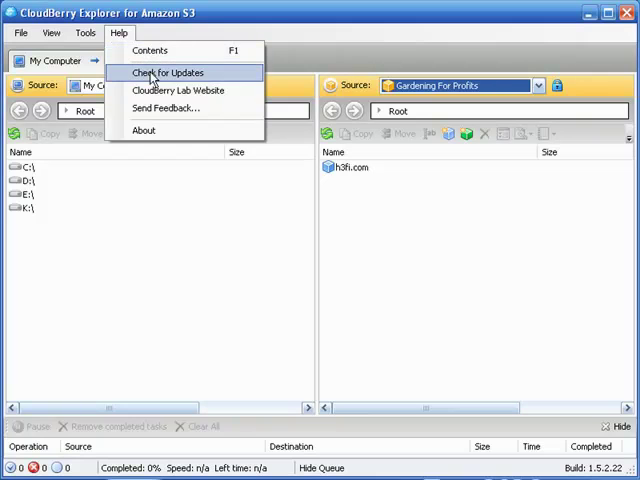
left_click(84, 32)
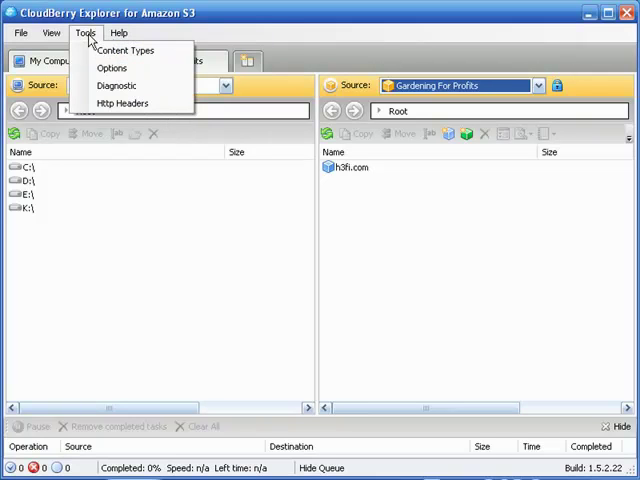
left_click(112, 68)
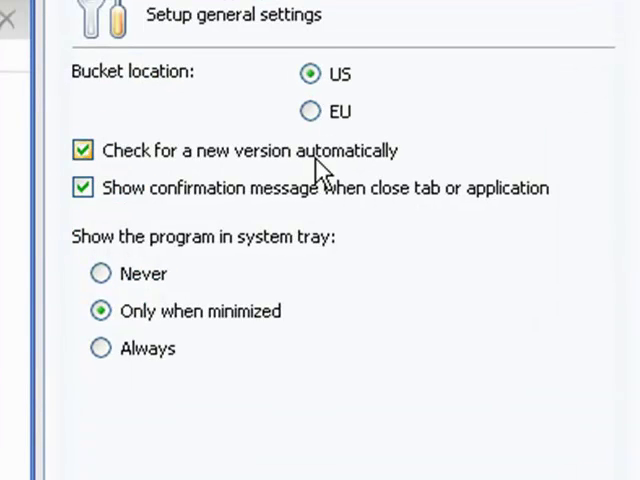
mouse_move(362, 184)
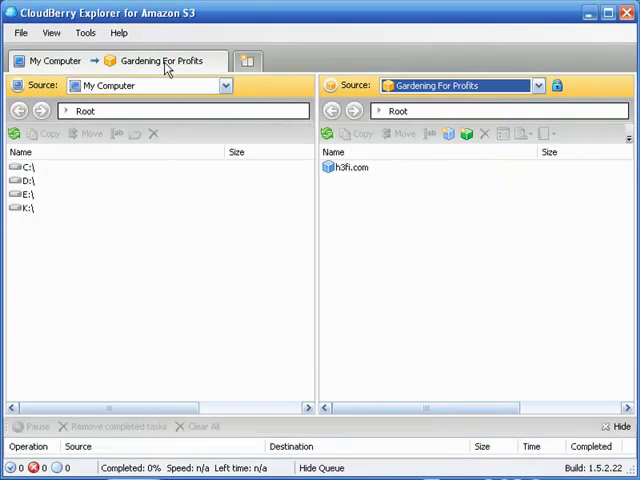
List the Help entries: CloudBerry Lab Website, Send Feedback and About.
left_click(116, 36)
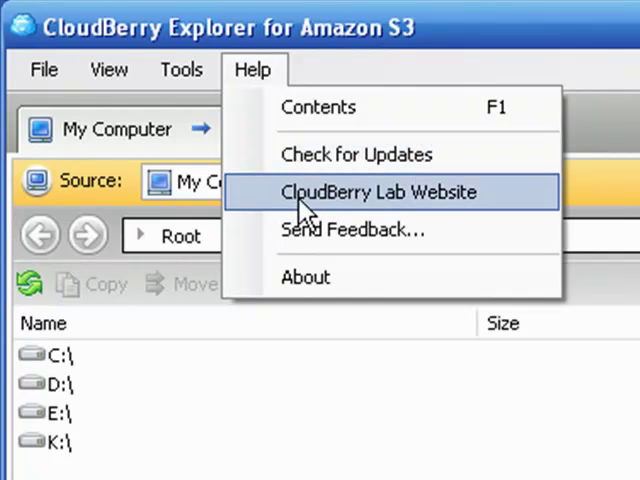
mouse_move(398, 212)
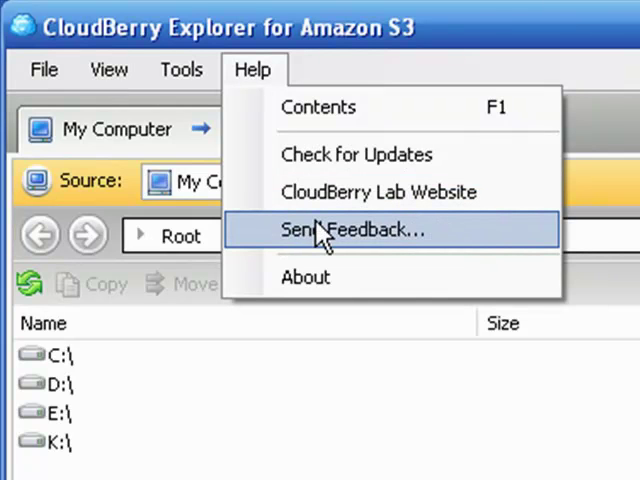
mouse_move(324, 230)
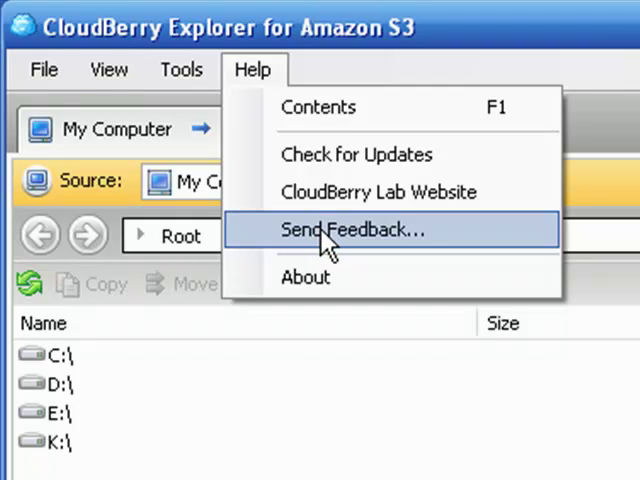
mouse_move(396, 232)
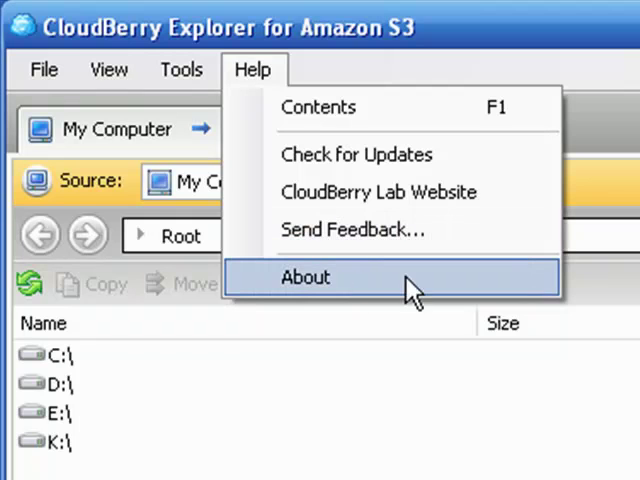
mouse_move(292, 284)
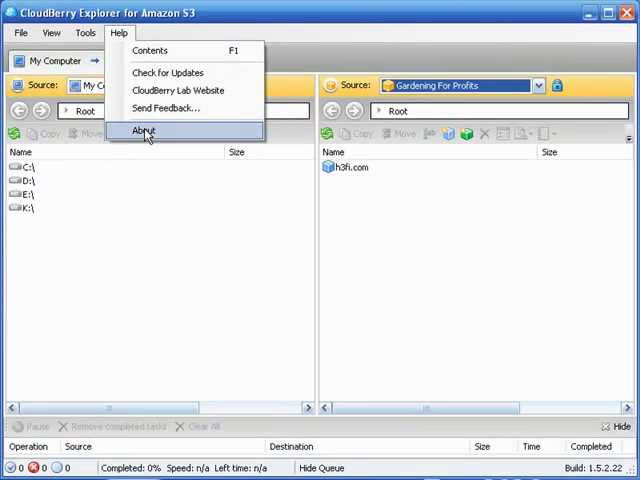
mouse_move(144, 130)
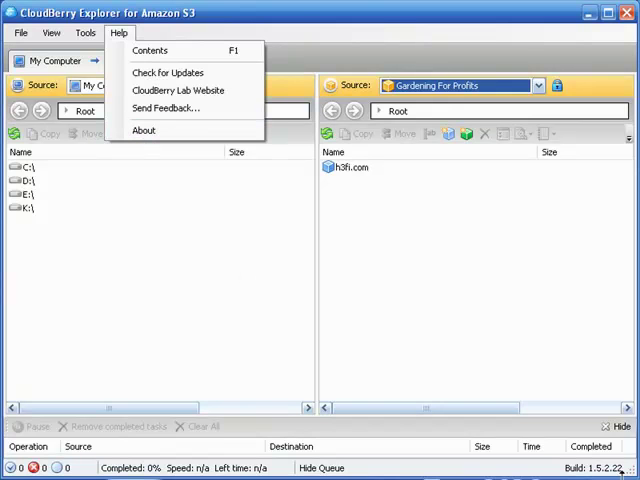
mouse_move(474, 344)
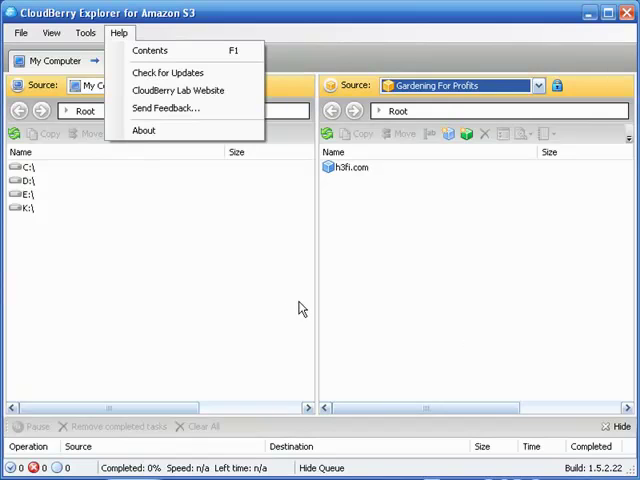
mouse_move(252, 304)
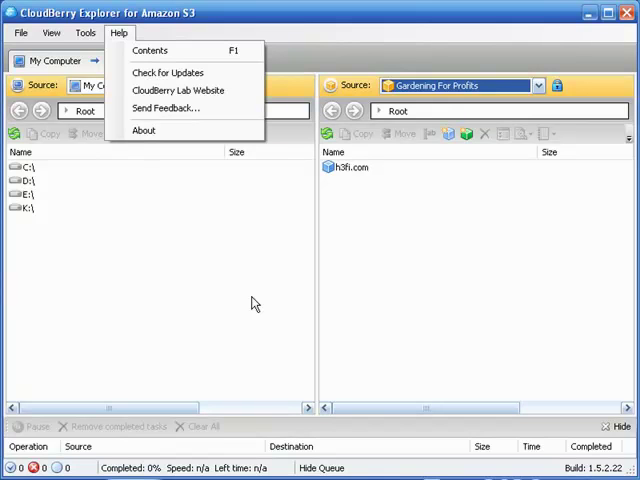
mouse_move(244, 302)
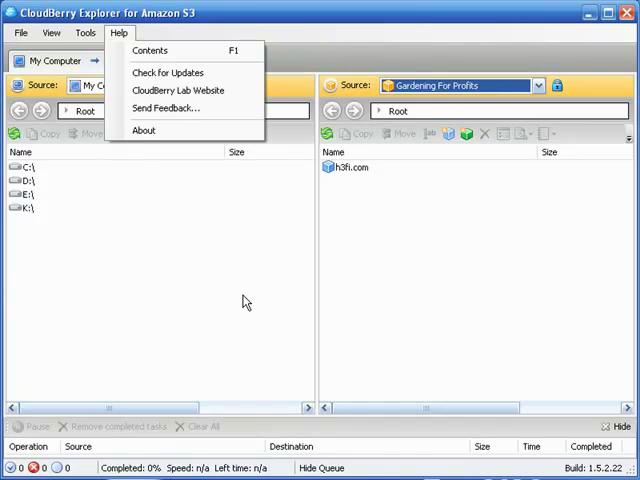